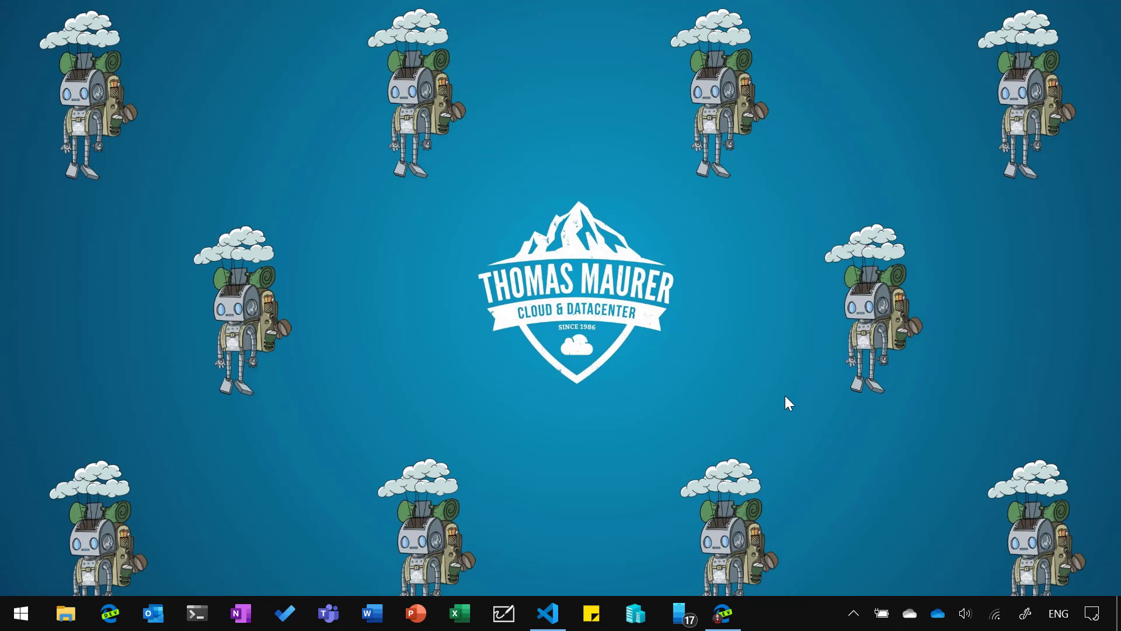
{"action": "mouse_move", "coordinate": [560, 593]}
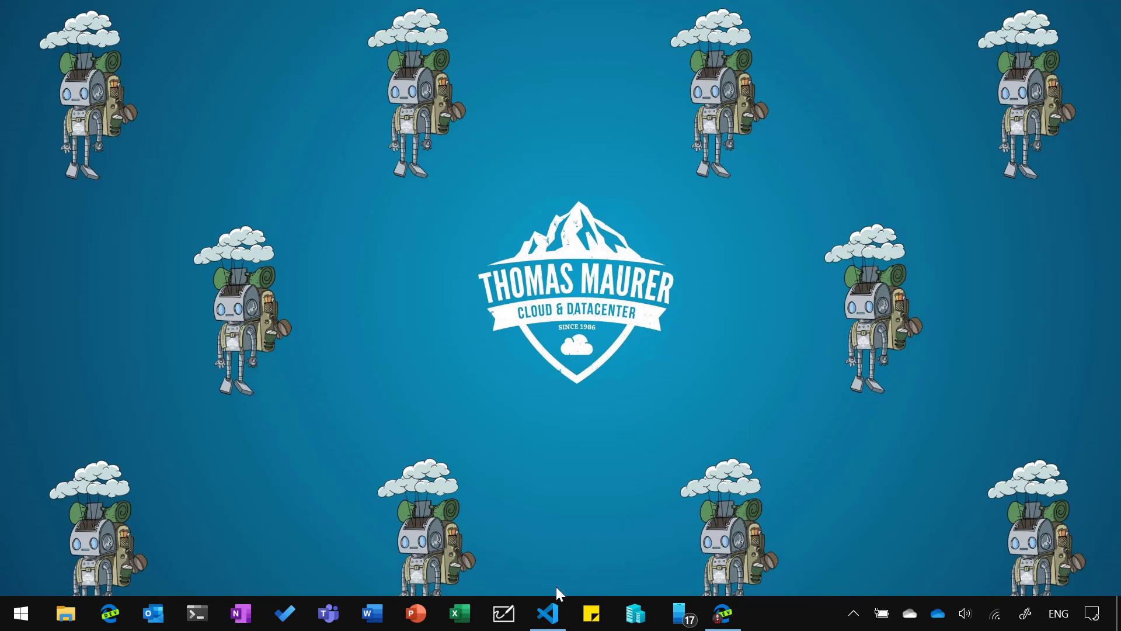
- Start a PowerShell Cloud Shell session from the Azure portal top bar in Edge
{"action": "left_click", "coordinate": [547, 613]}
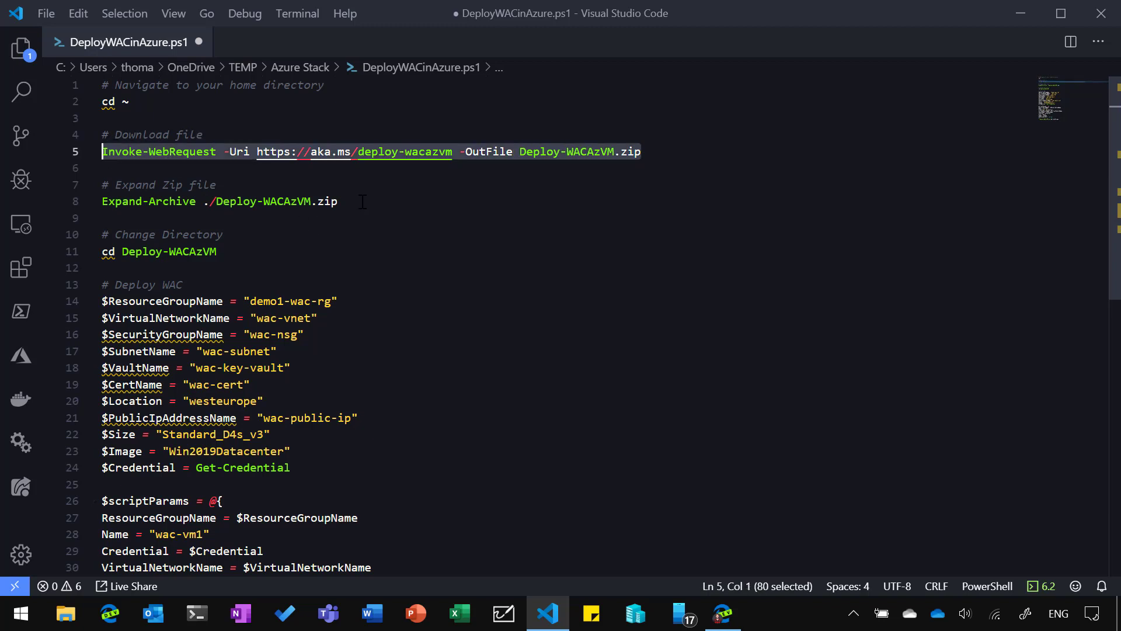
{"action": "mouse_move", "coordinate": [255, 257]}
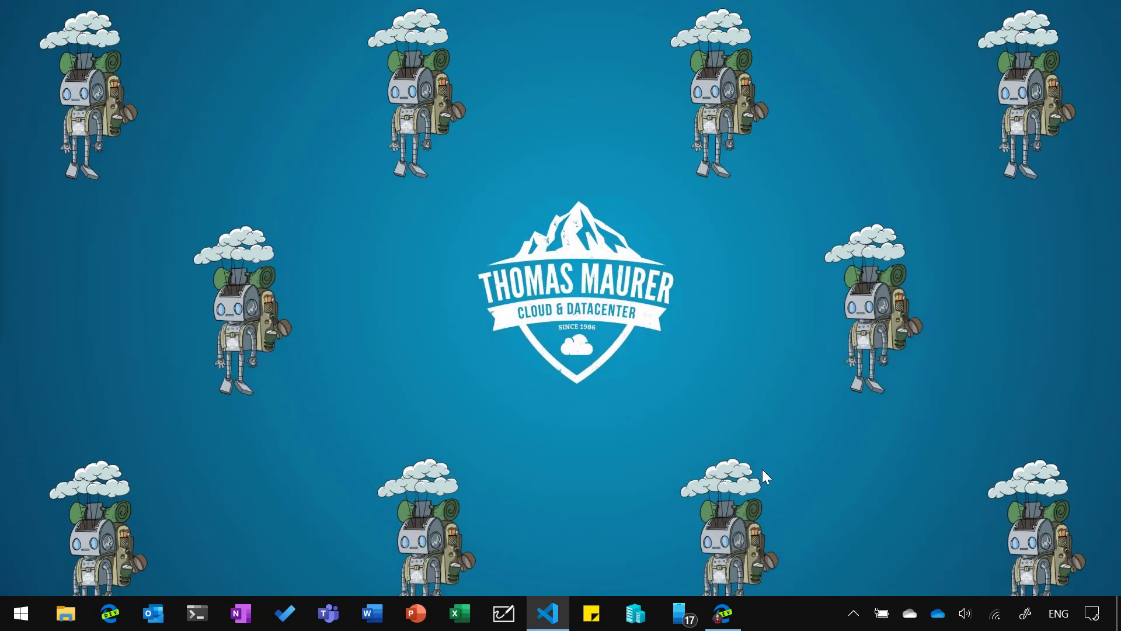
{"action": "mouse_move", "coordinate": [751, 525]}
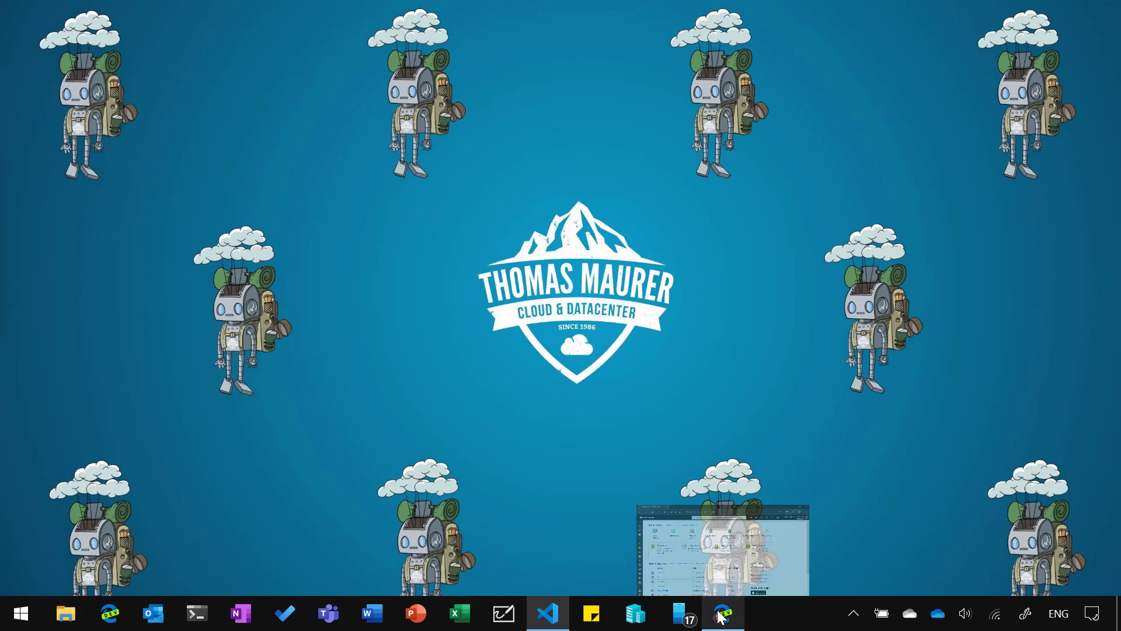
{"action": "left_click", "coordinate": [723, 613]}
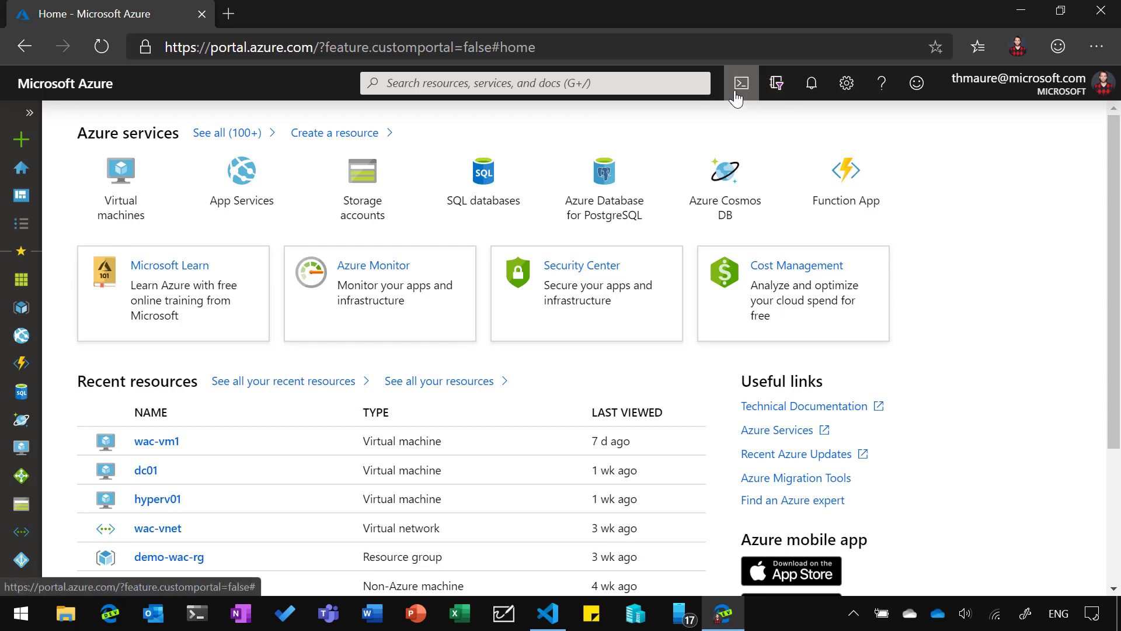
{"action": "mouse_move", "coordinate": [742, 82]}
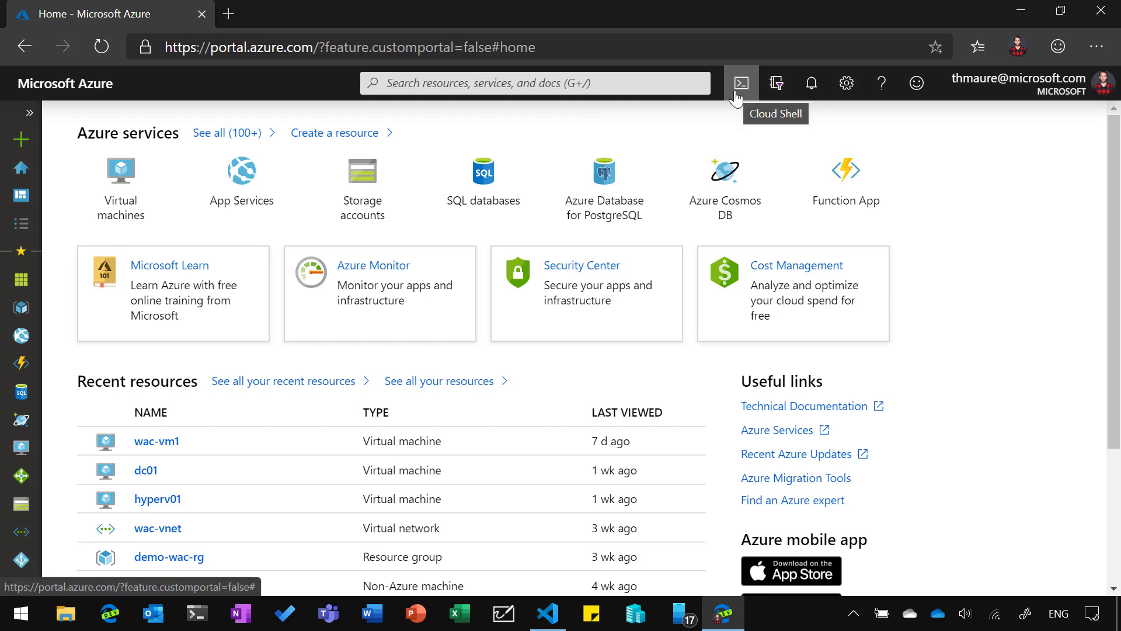
{"action": "left_click", "coordinate": [741, 83]}
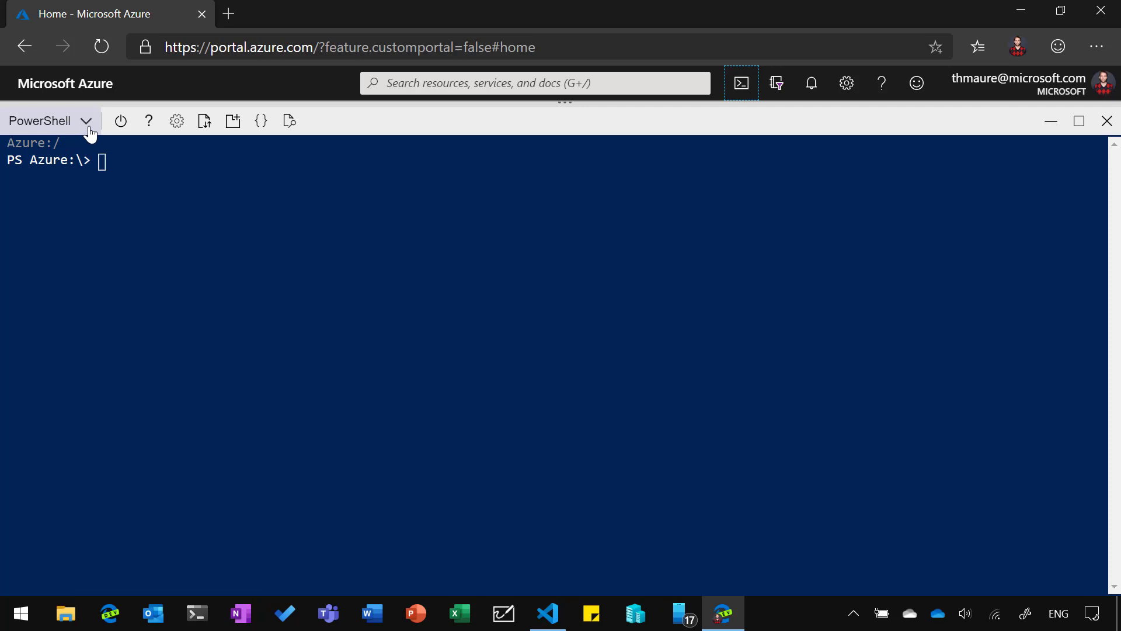
{"action": "mouse_move", "coordinate": [121, 163]}
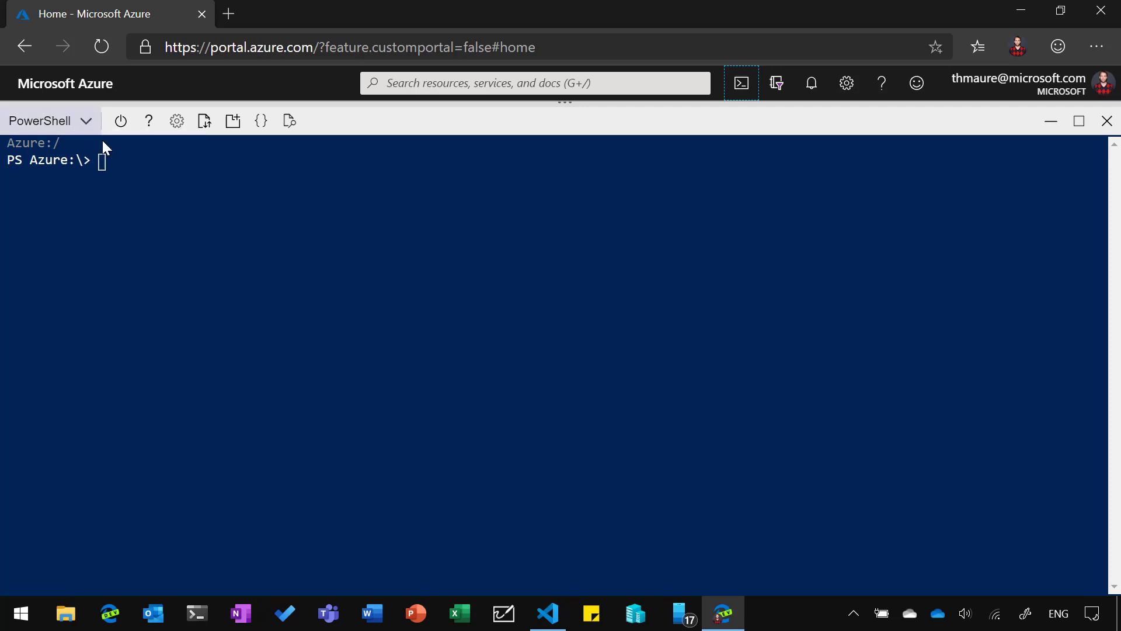
- From $HOME, expand the downloaded Deploy-WACAzVM.zip archive and list the extracted contents
{"action": "type", "text": "cd"}
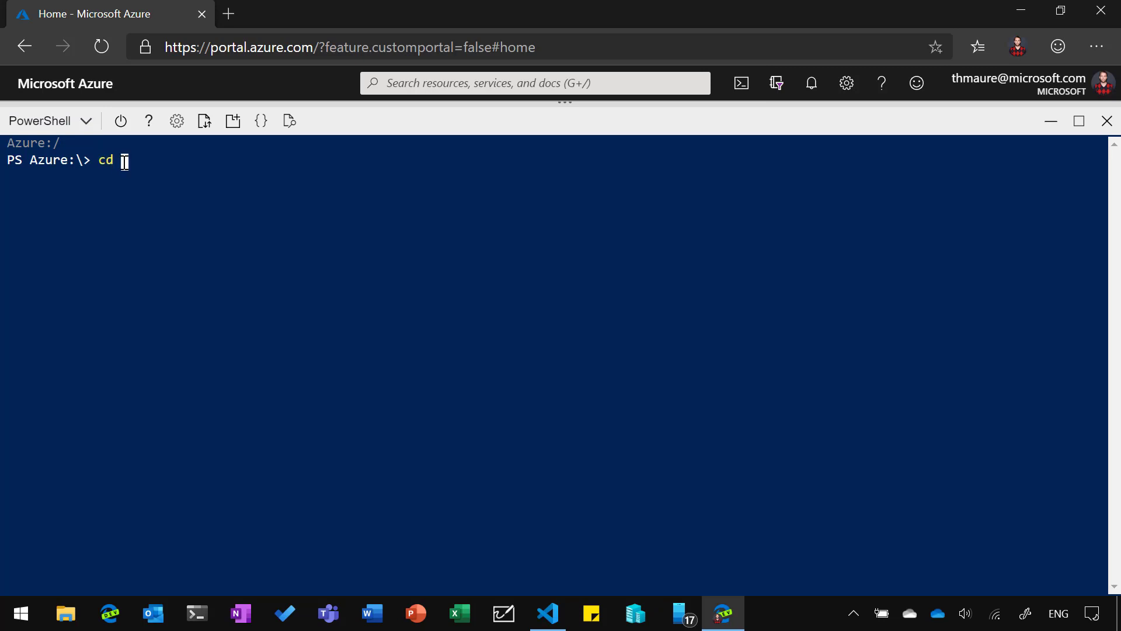
{"action": "type", "text": "$HOME"}
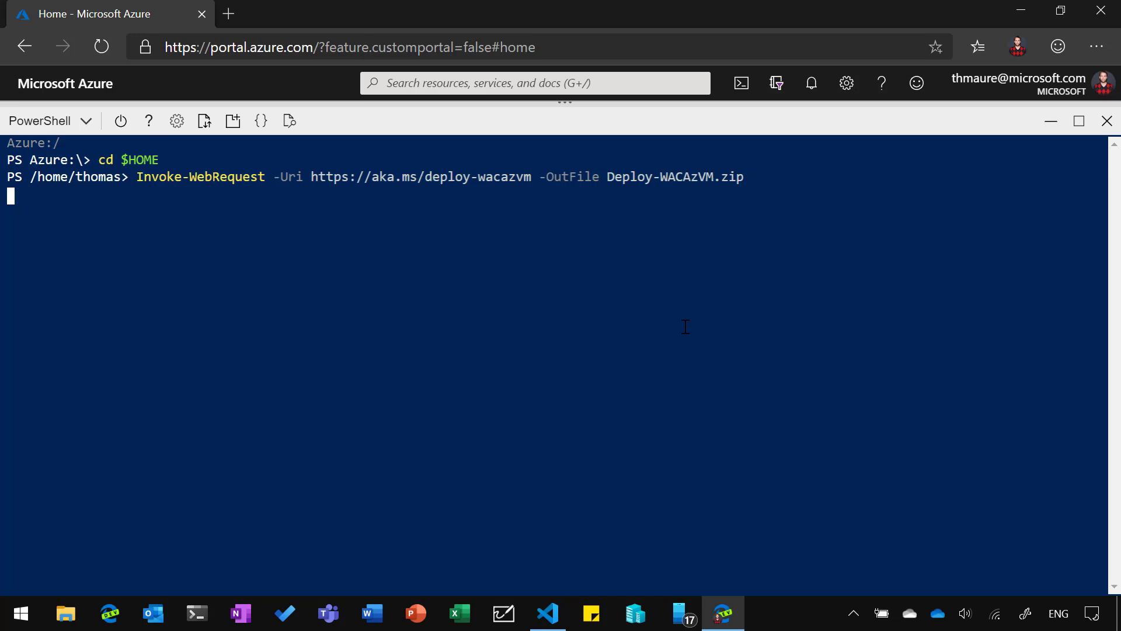
{"action": "type", "text": "expand"}
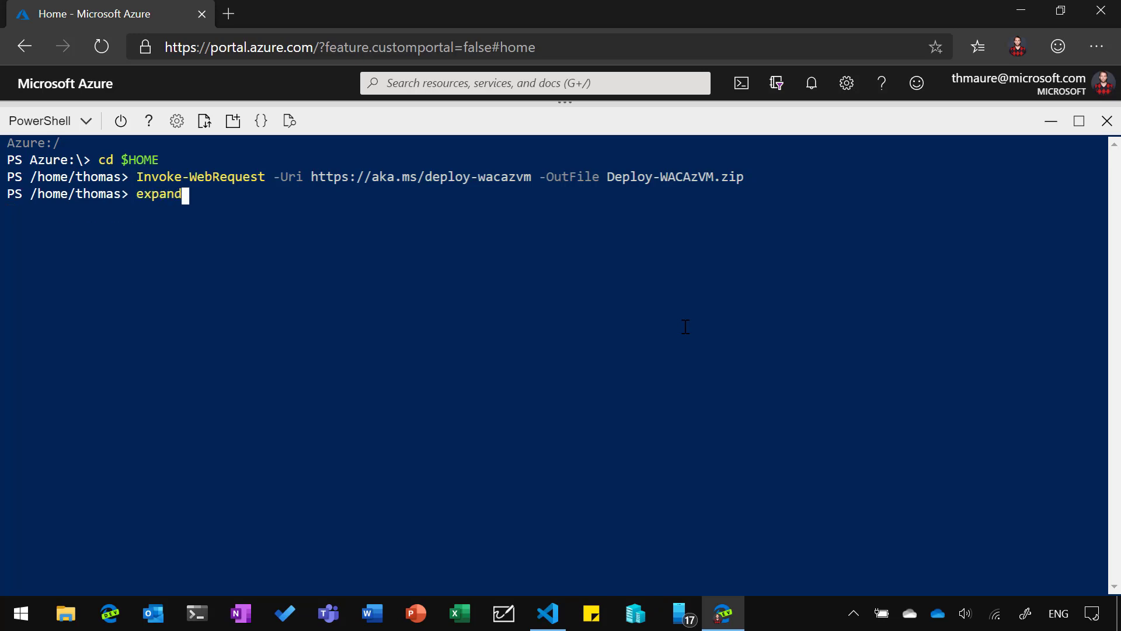
{"action": "type", "text": "-a"}
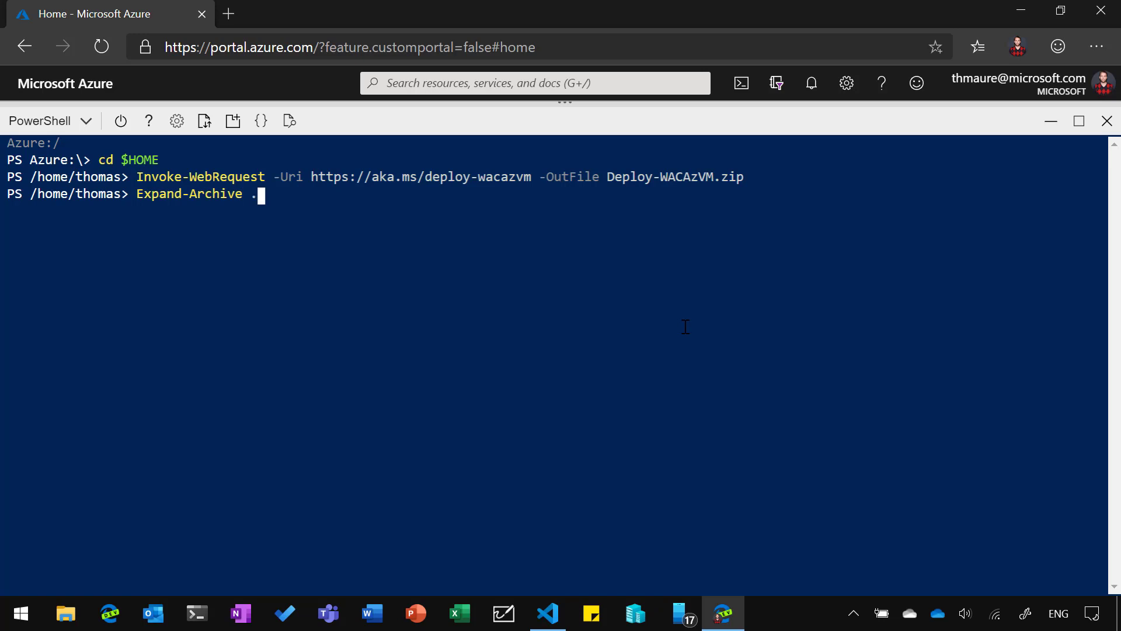
{"action": "type", "text": "a"}
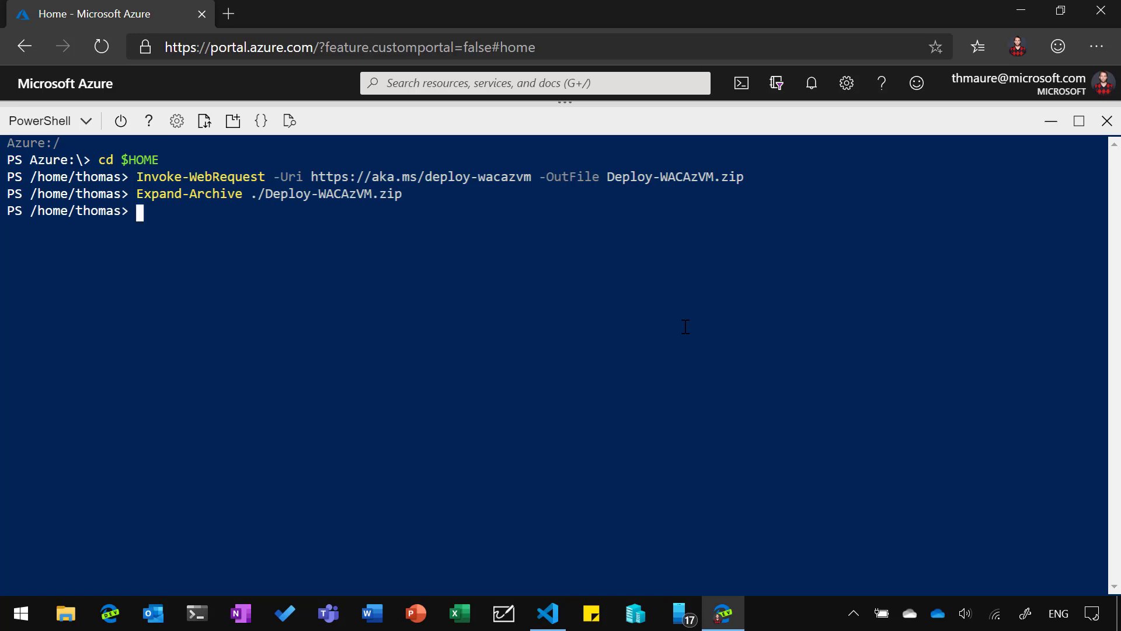
{"action": "type", "text": "dir"}
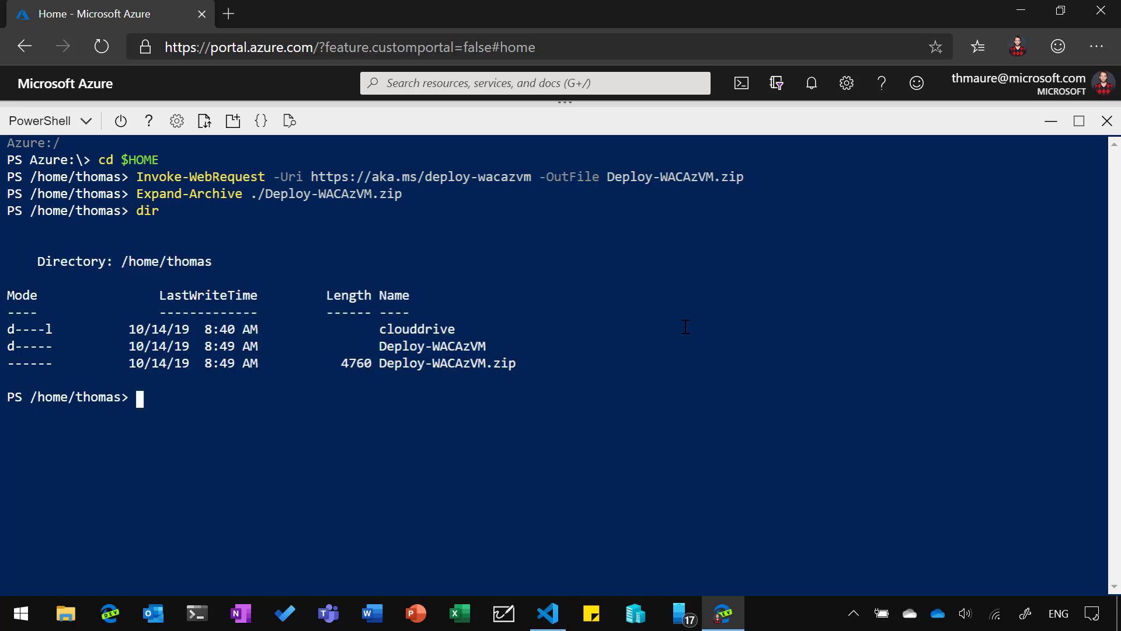
- Move into the Deploy-WACAzVM folder and list it to confirm Deploy-WACAzVM.ps1 is present
{"action": "type", "text": "cd de"}
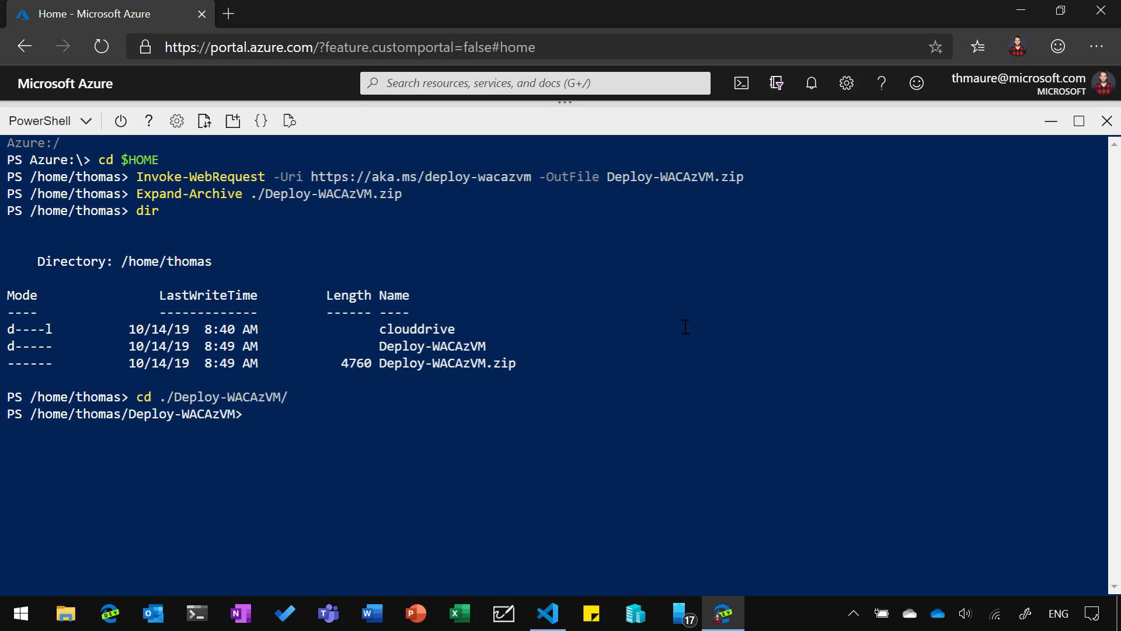
{"action": "type", "text": "dir"}
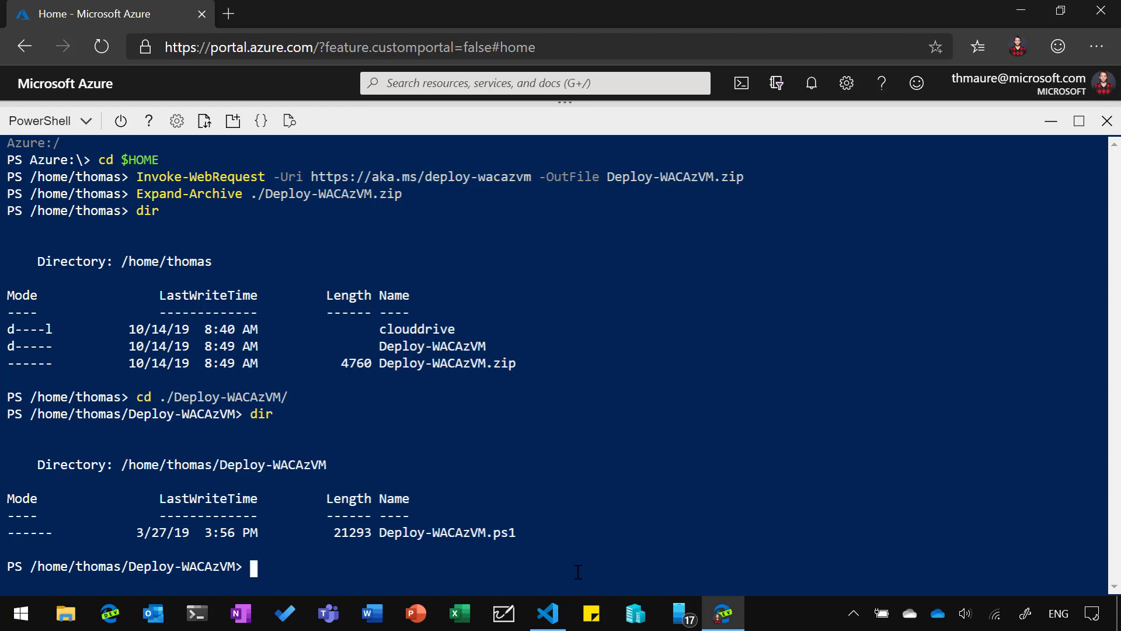
- Select lines 13-24 of DeployWACinAzure.ps1 holding the Deploy WAC variables and copy them
{"action": "left_click", "coordinate": [547, 613]}
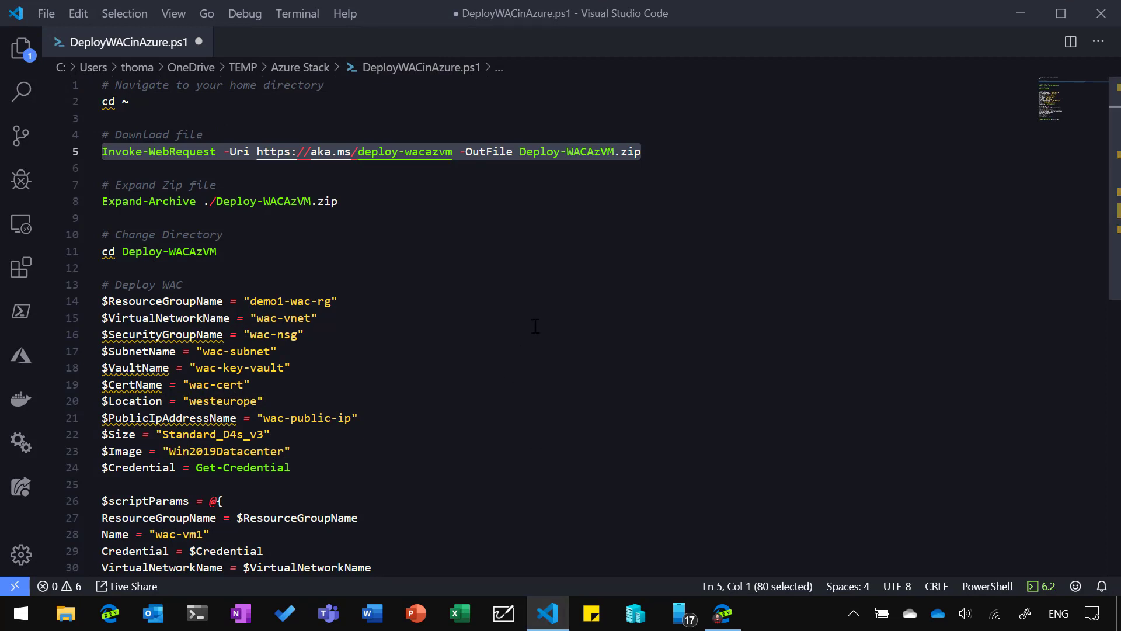
{"action": "mouse_move", "coordinate": [511, 400]}
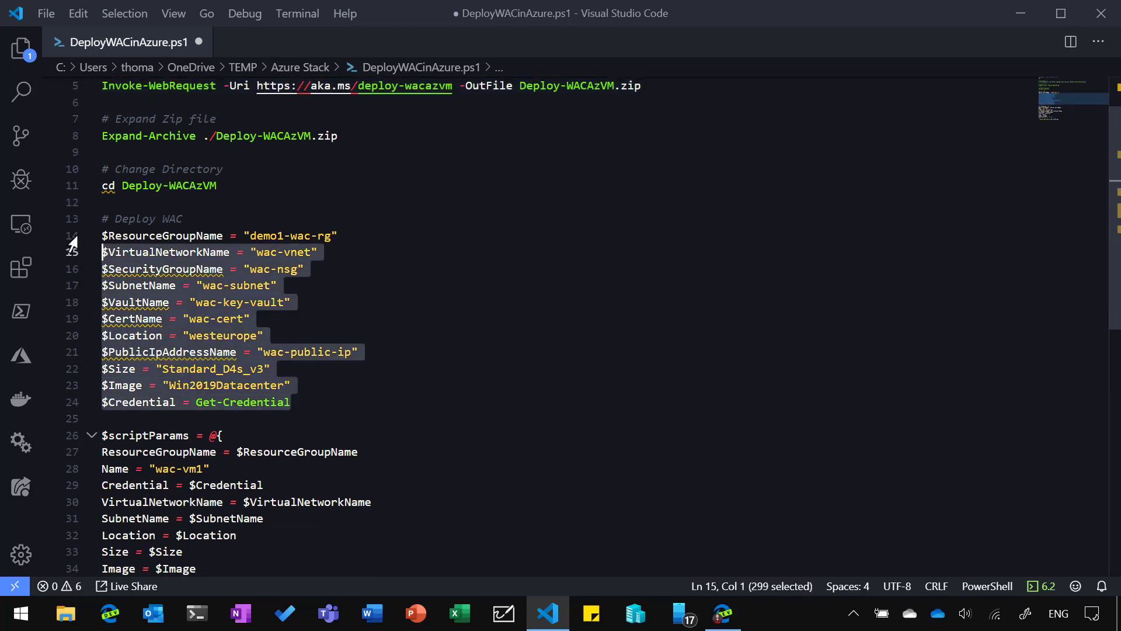
{"action": "left_click", "coordinate": [290, 384]}
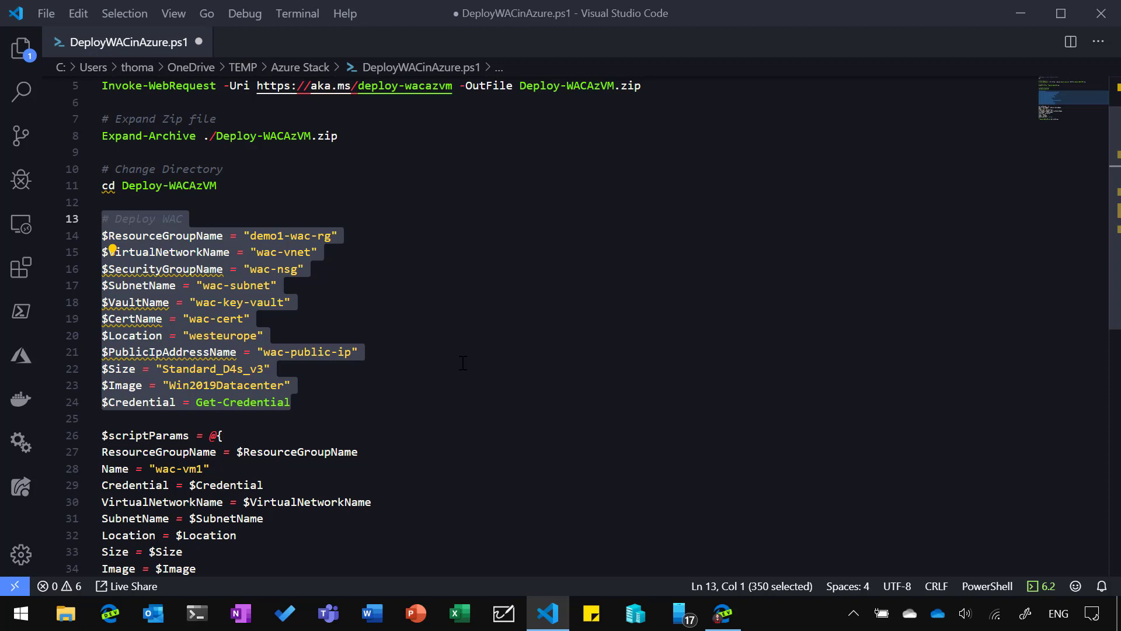
{"action": "scroll", "scroll_direction": "down", "scroll_amount": 3}
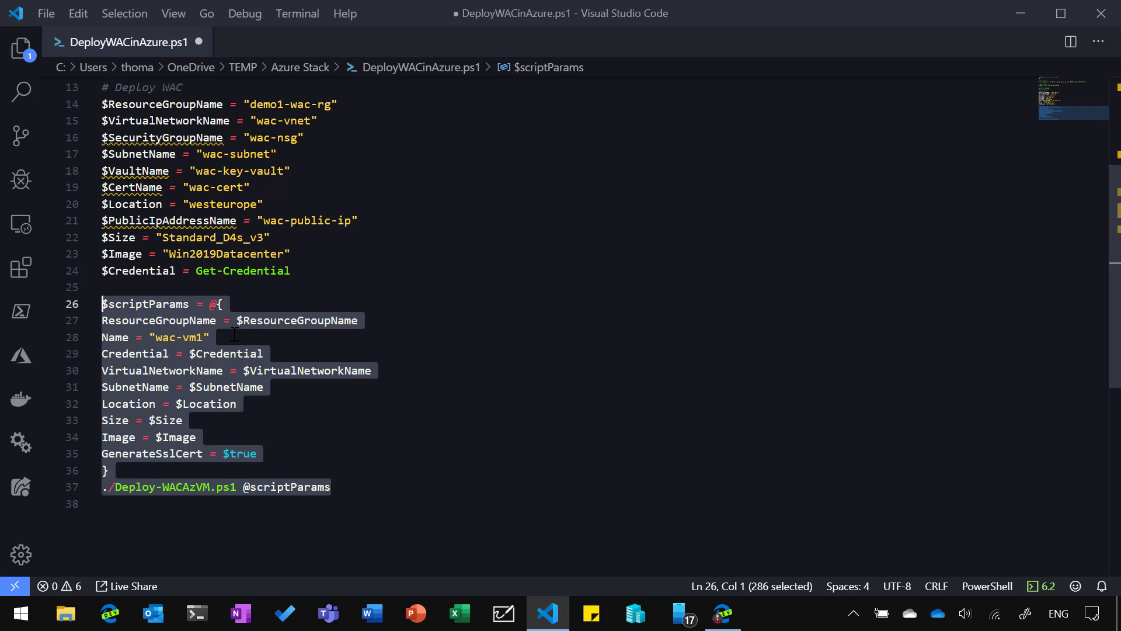
{"action": "mouse_move", "coordinate": [224, 370]}
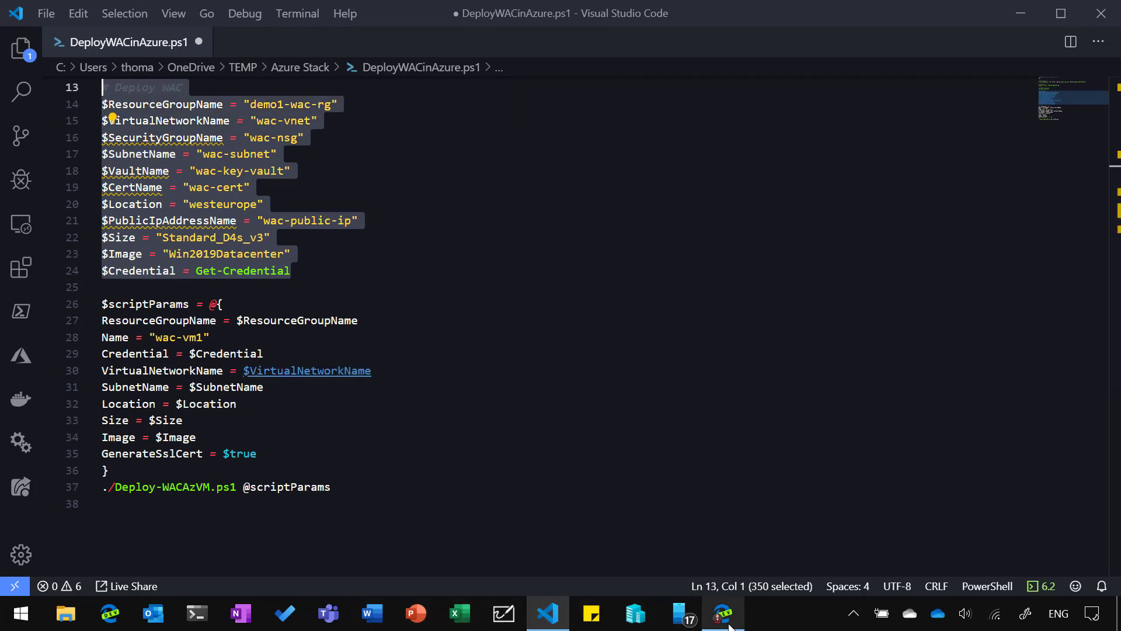
- Paste the variable block into Cloud Shell, enter user 'thomas' and password, then clear the screen
{"action": "left_click", "coordinate": [722, 613]}
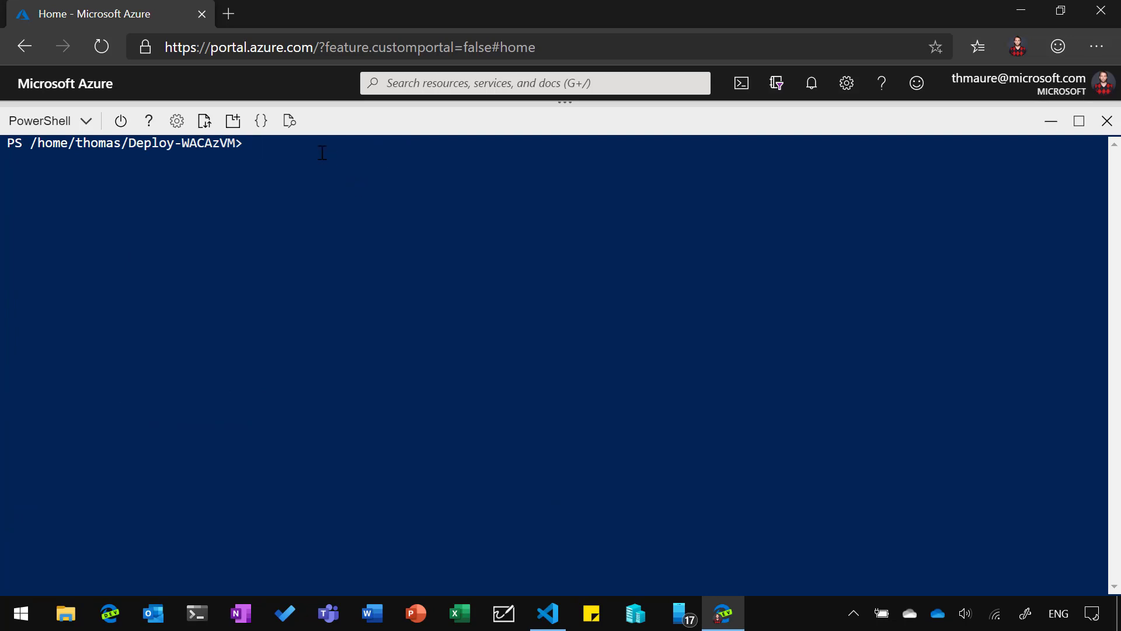
{"action": "right_click", "coordinate": [323, 151]}
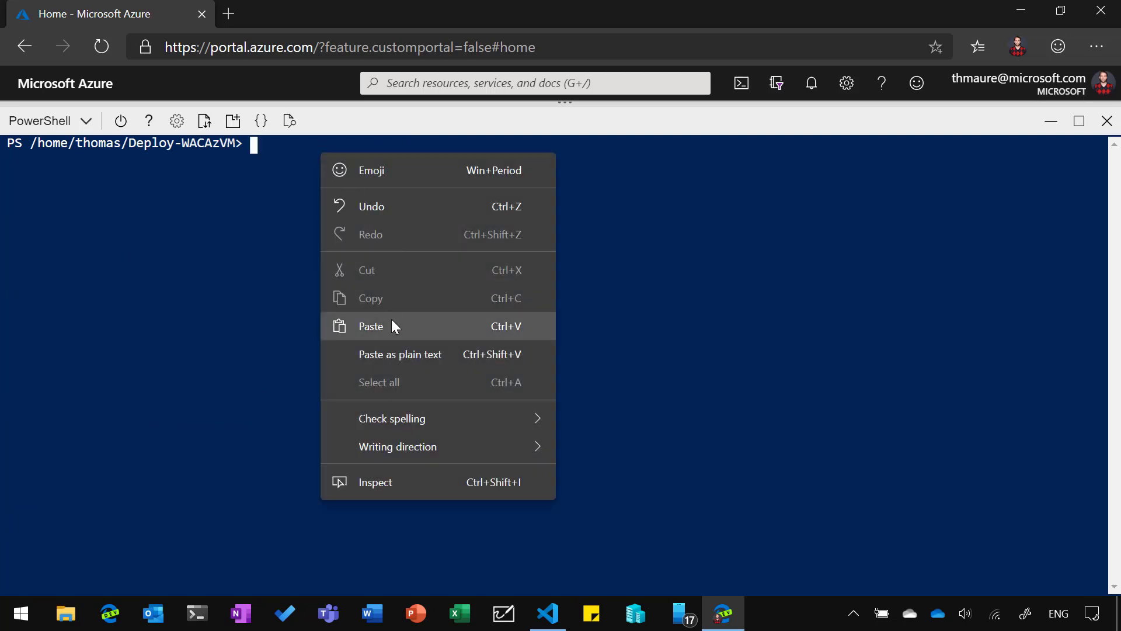
{"action": "left_click", "coordinate": [372, 326]}
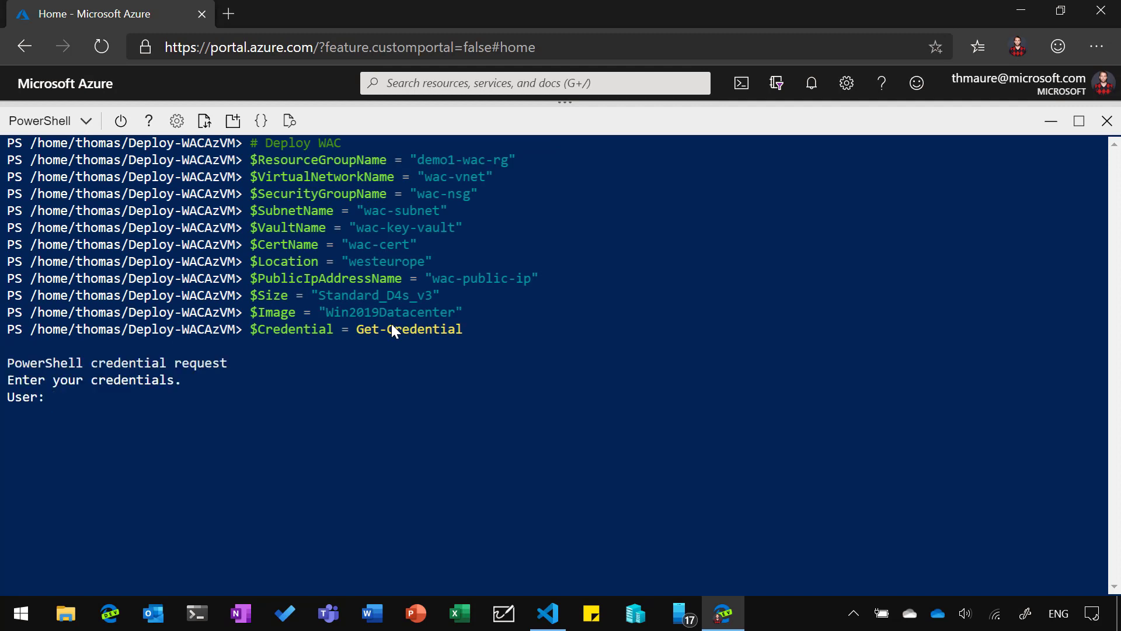
{"action": "type", "text": "thomas"}
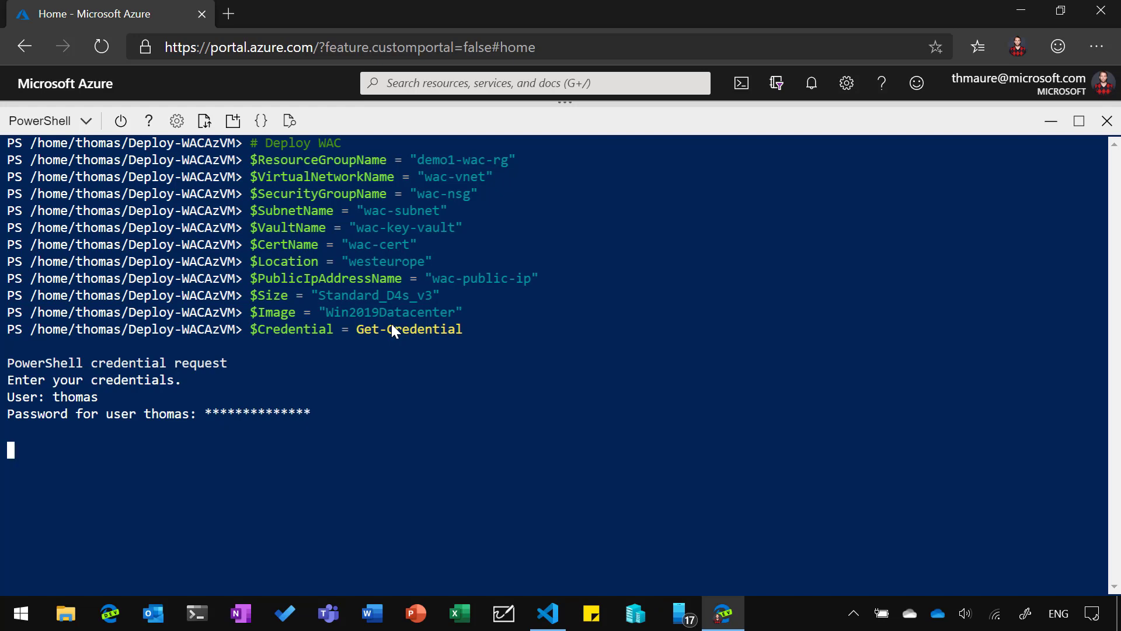
{"action": "type", "text": "cls"}
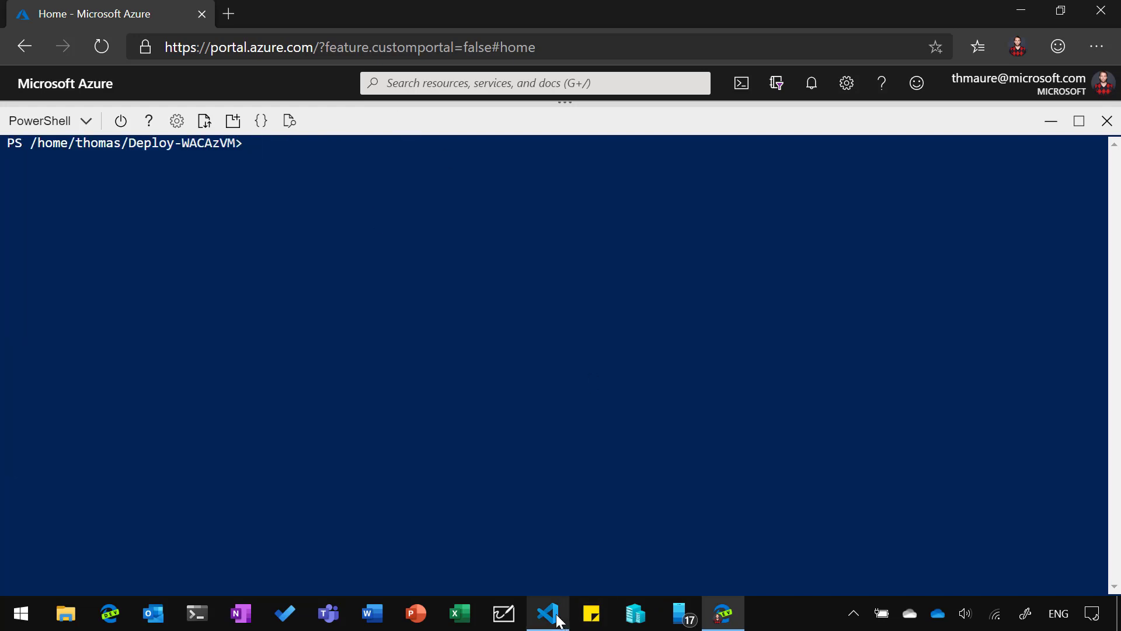
{"action": "left_click", "coordinate": [547, 613]}
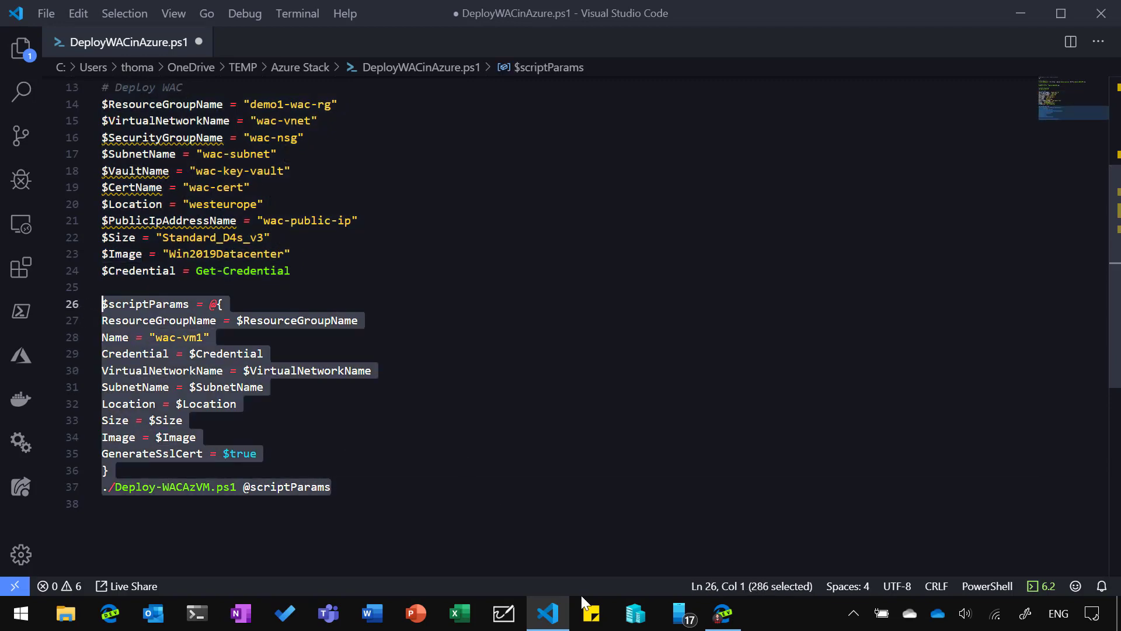
{"action": "left_click", "coordinate": [722, 613]}
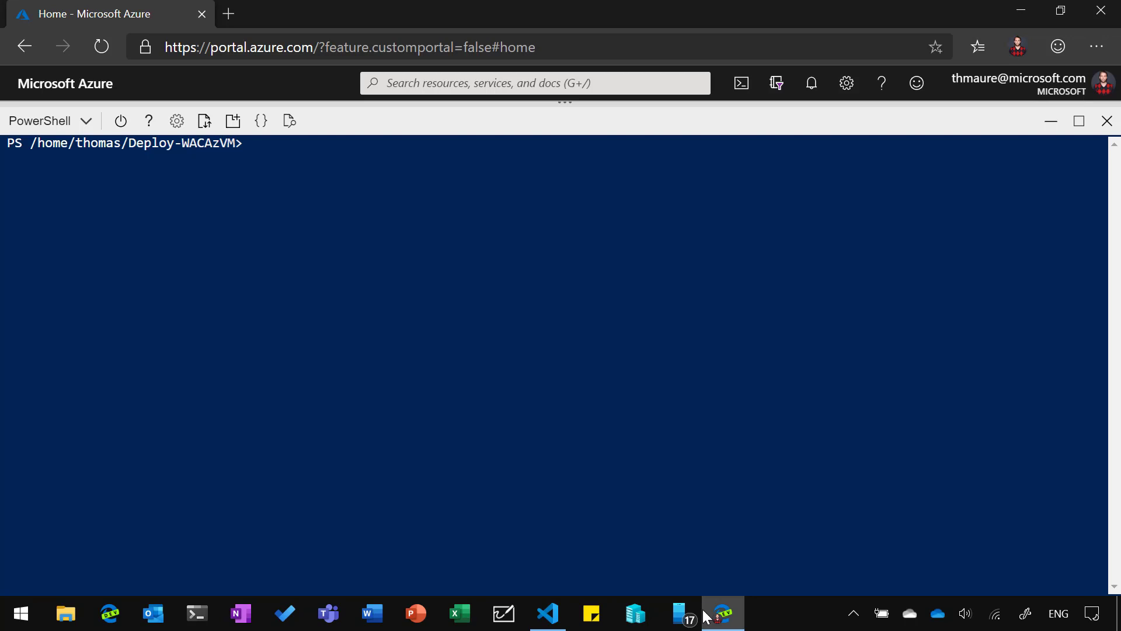
{"action": "left_click", "coordinate": [547, 613]}
{"action": "type", "text": "./Deploy-WACAzVM.ps1 @scriptParams"}
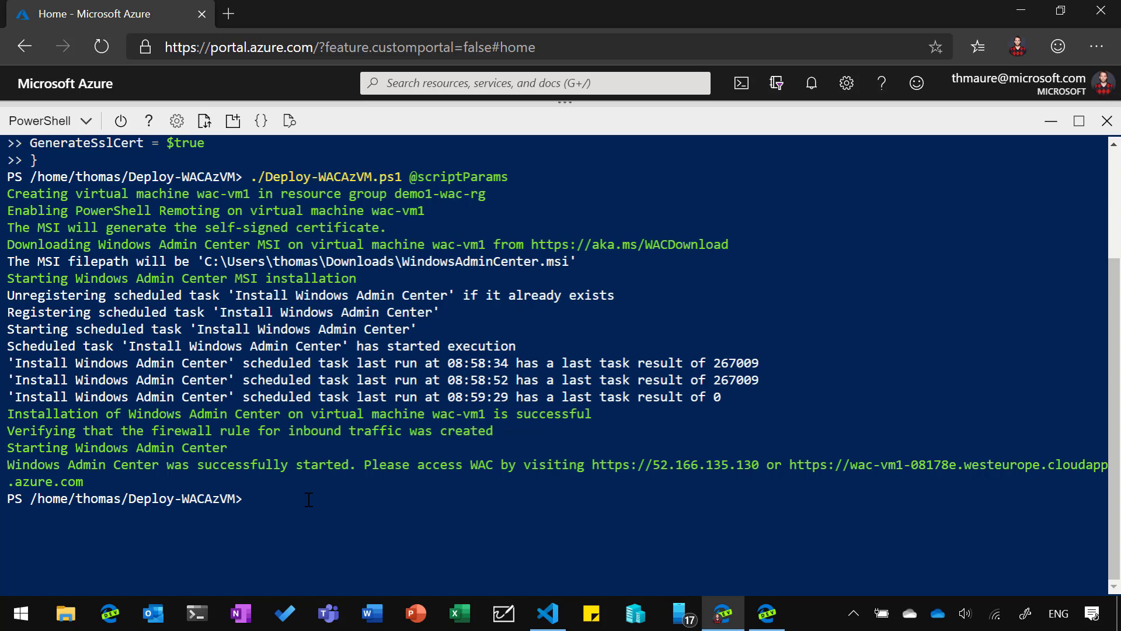
- Copy the wac-vm1 cloudapp.azure.com URL from the script's success output
{"action": "double_click", "coordinate": [71, 465]}
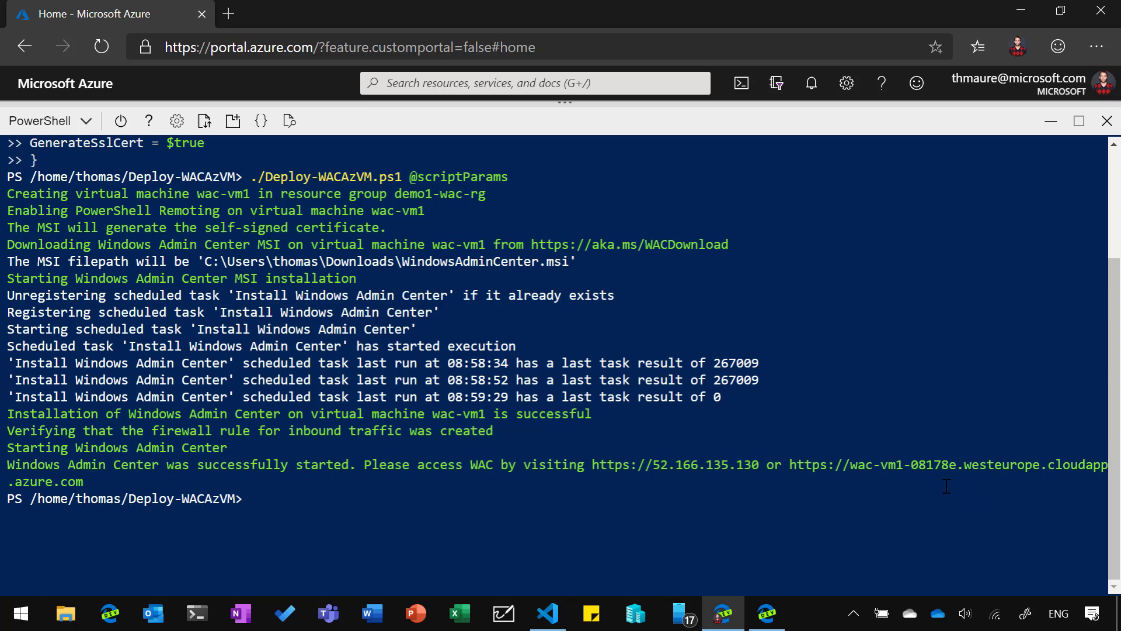
{"action": "mouse_move", "coordinate": [788, 464]}
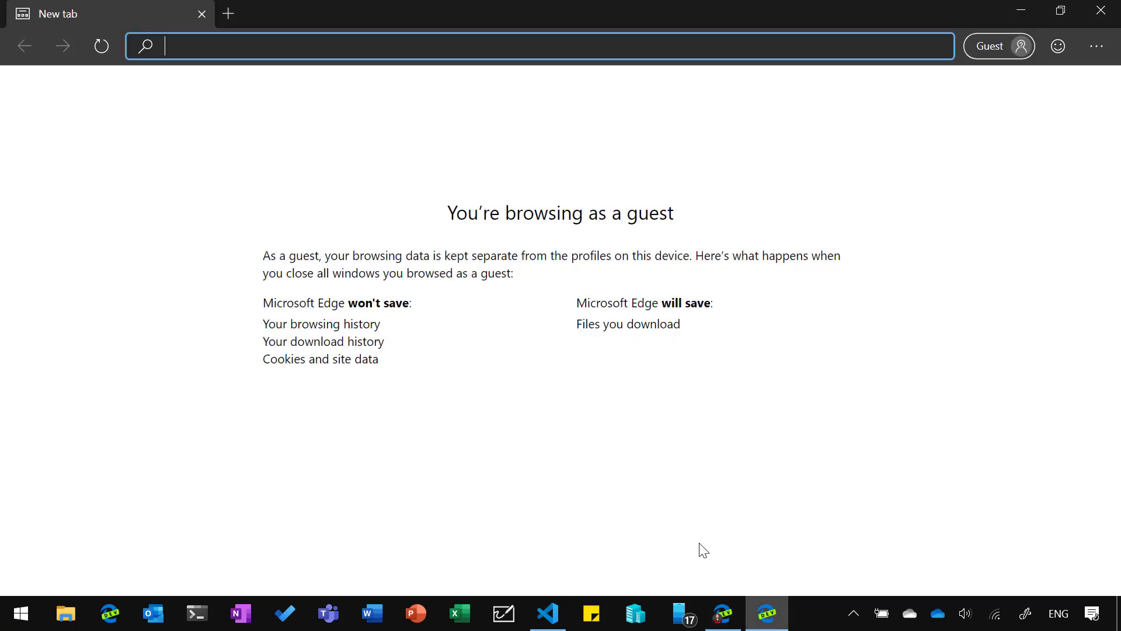
{"action": "type", "text": "https://wac-vm1-08178e.westeurope.cloudapp.azure.com"}
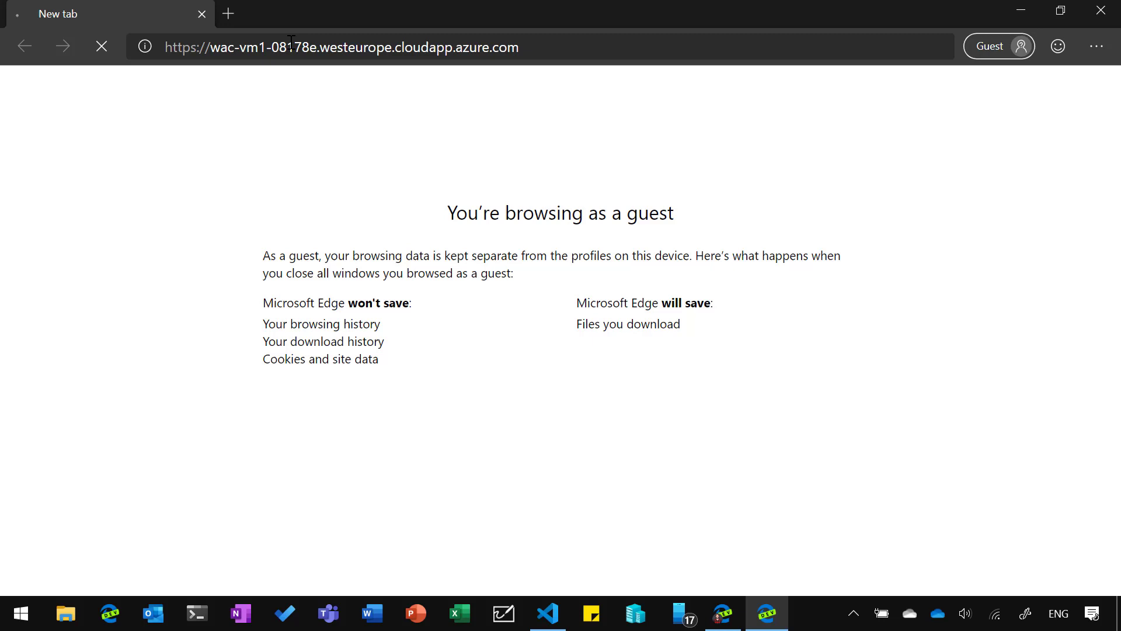
{"action": "key", "text": "Enter"}
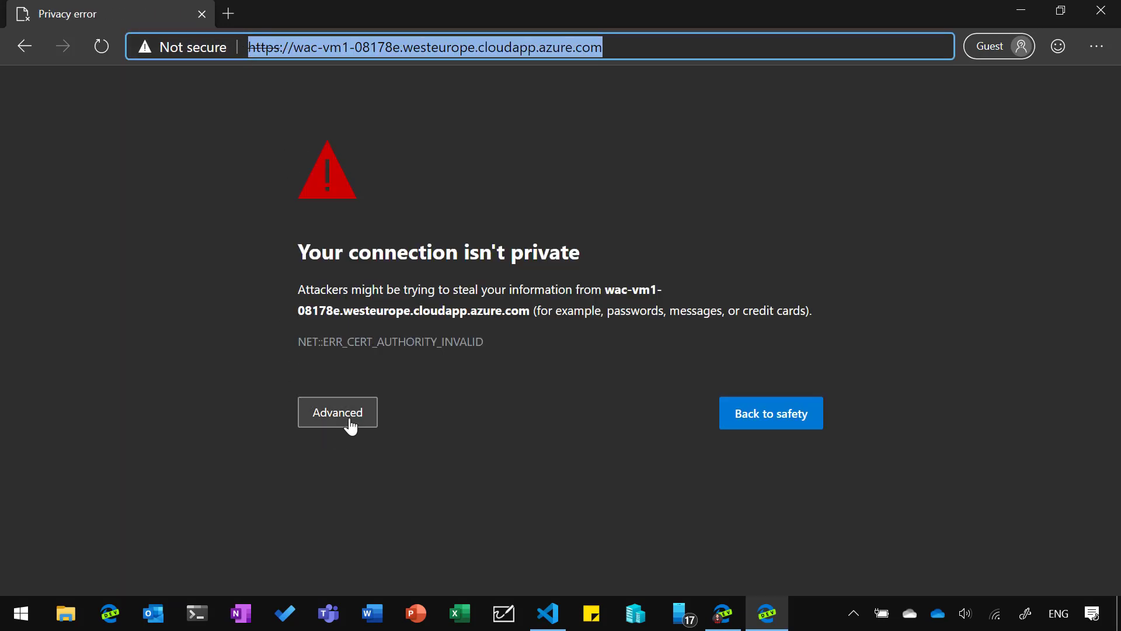
{"action": "left_click", "coordinate": [337, 412]}
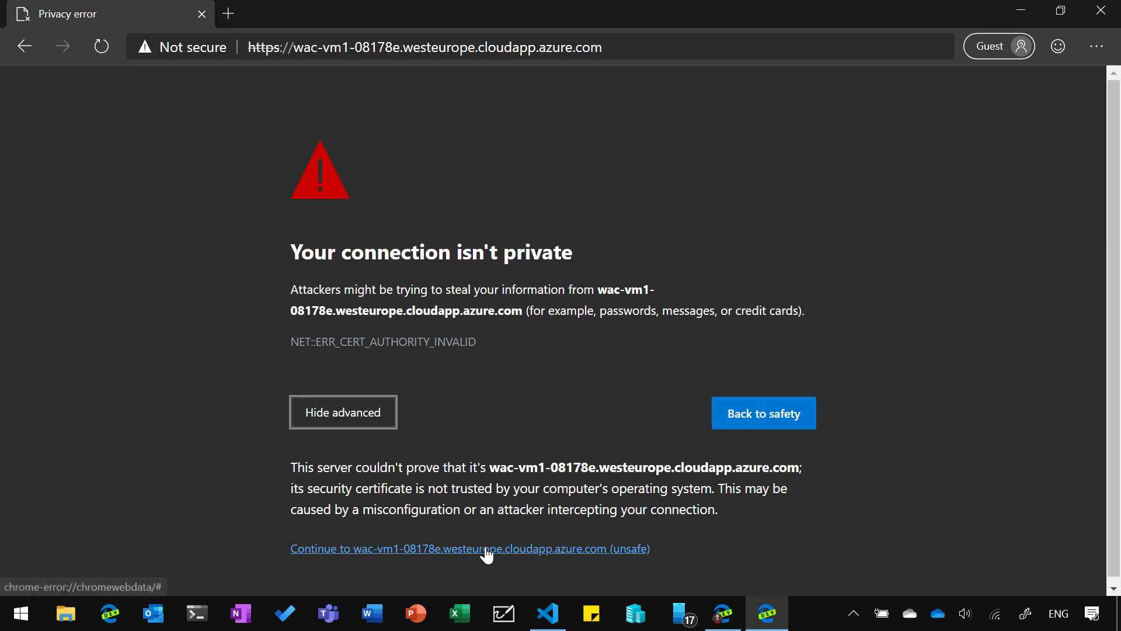
{"action": "left_click", "coordinate": [470, 549]}
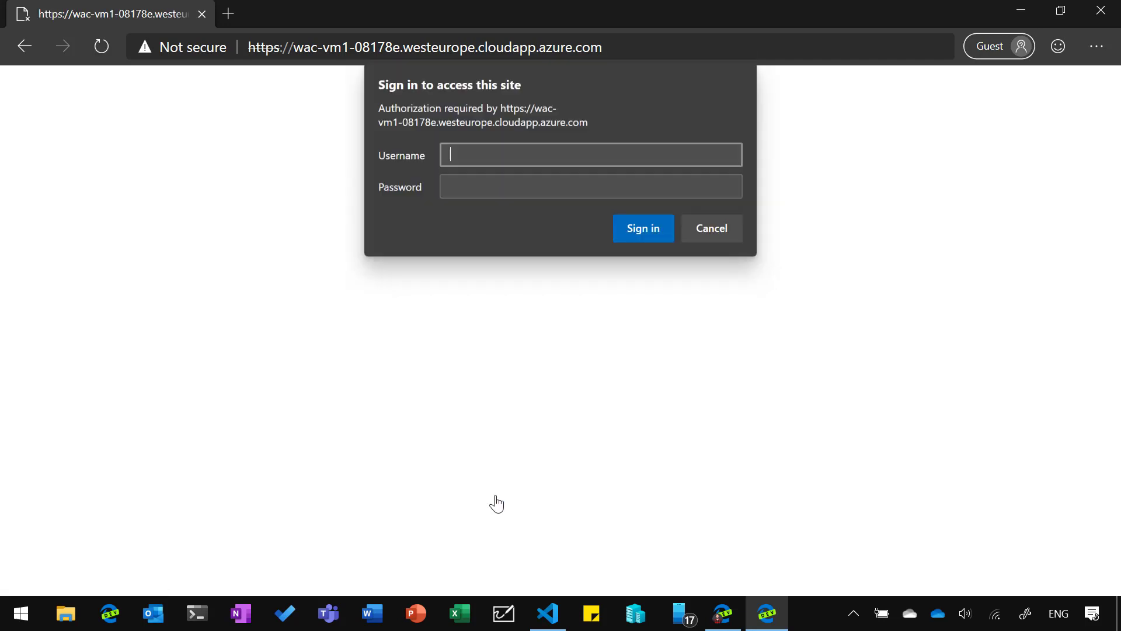
- Sign in to Windows Admin Center as 'thomas' with the VM password
{"action": "type", "text": "thomas"}
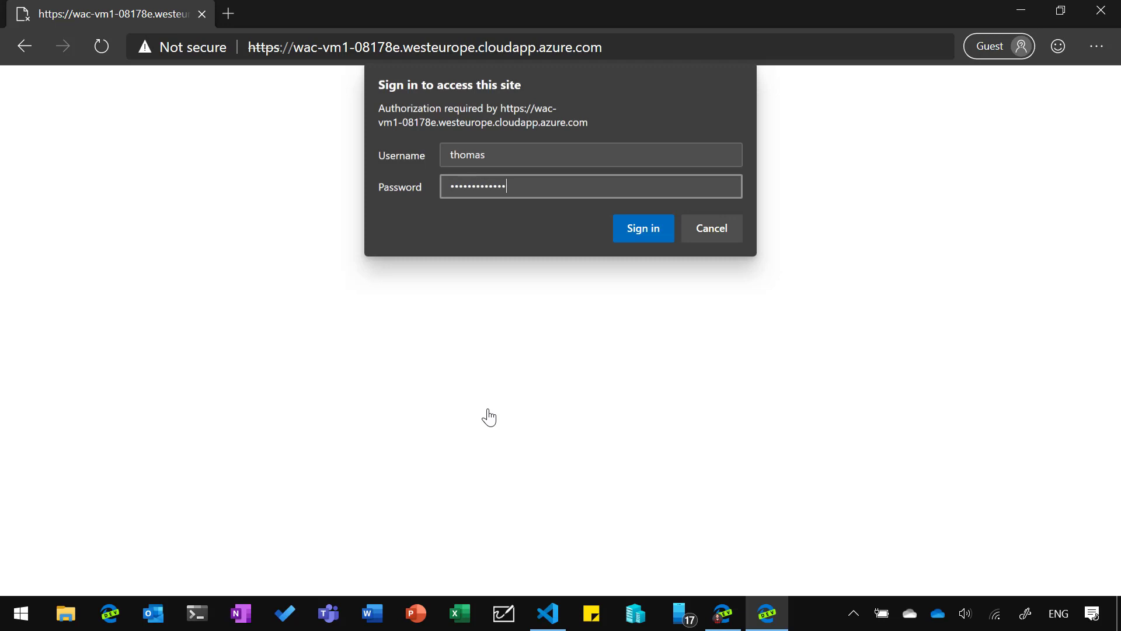
{"action": "key", "text": "backspace"}
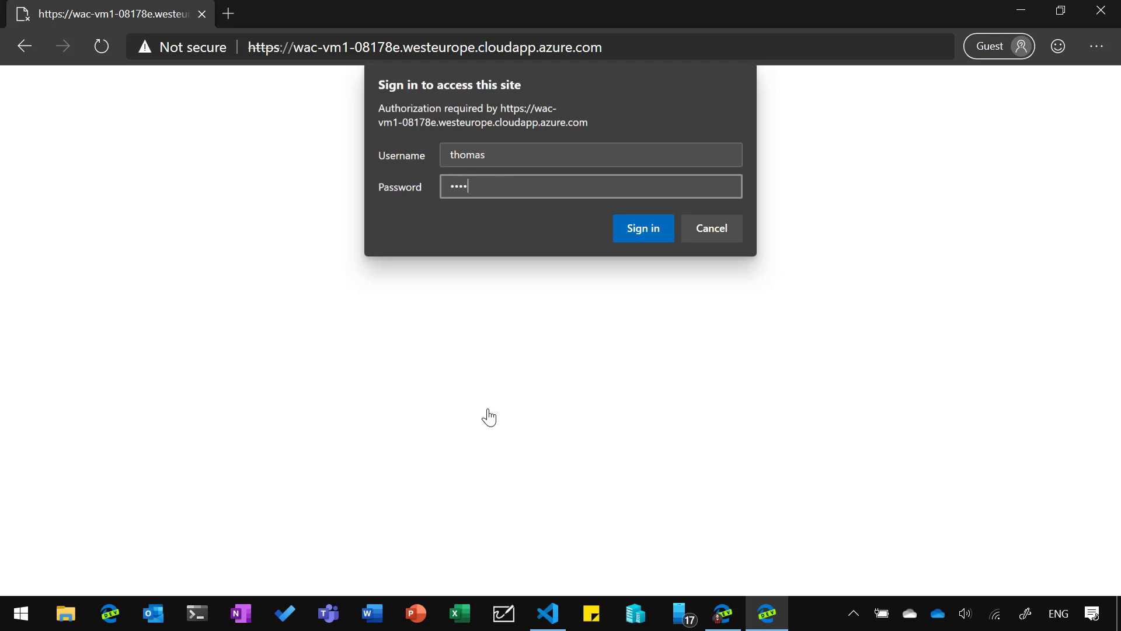
{"action": "left_click", "coordinate": [642, 227]}
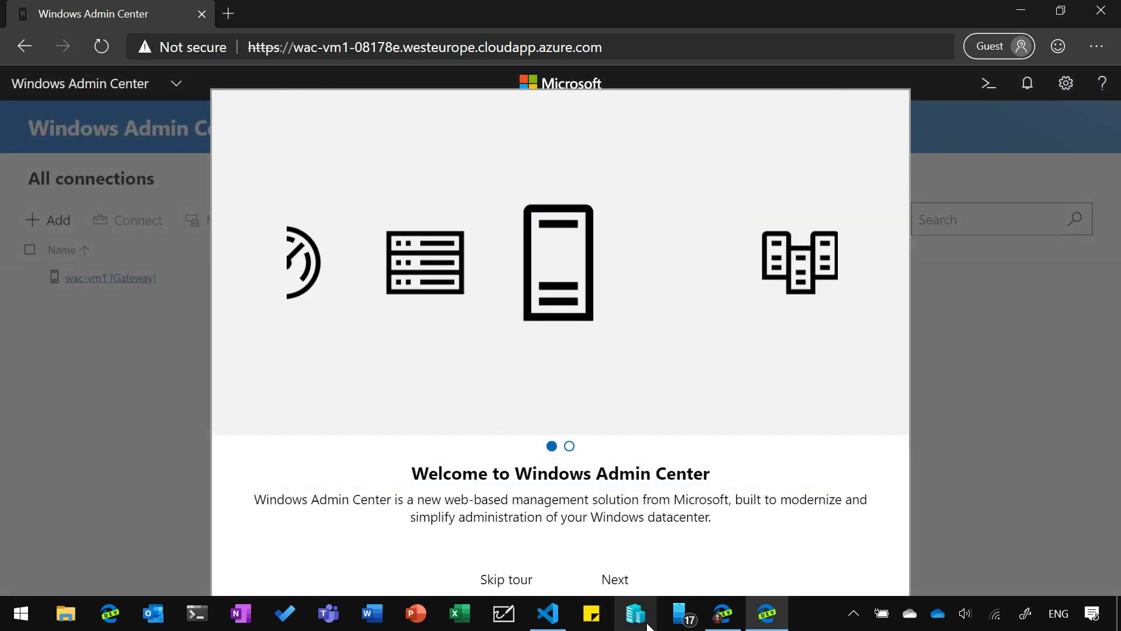
- Skip the tour and connect to wac-vm1 [Gateway] using another administrator account's credentials
{"action": "left_click", "coordinate": [505, 579]}
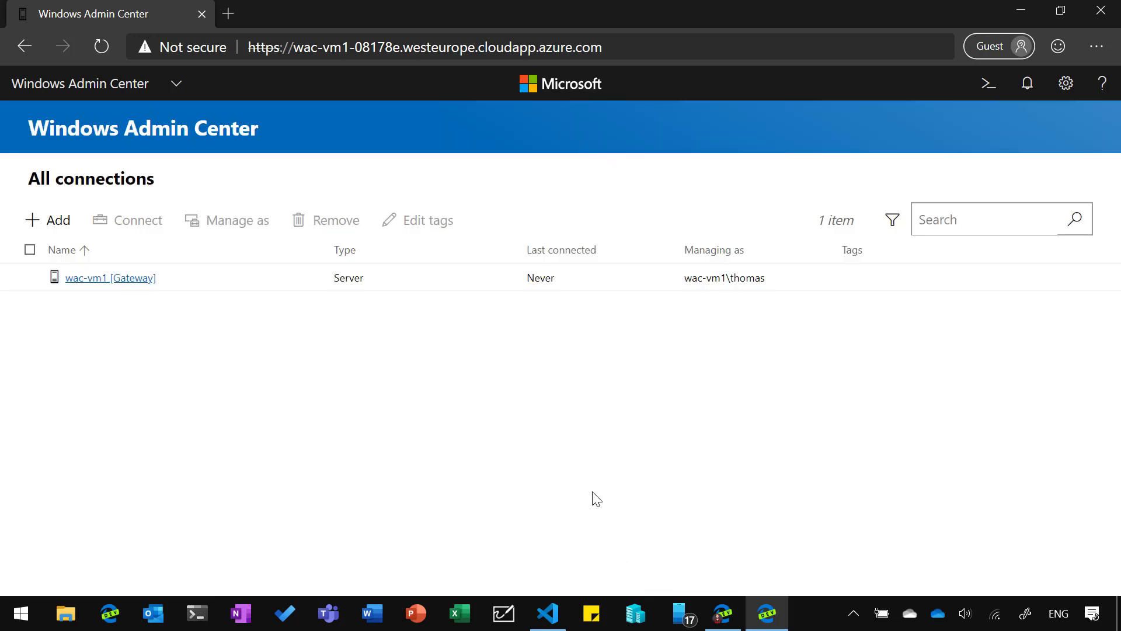
{"action": "mouse_move", "coordinate": [111, 281]}
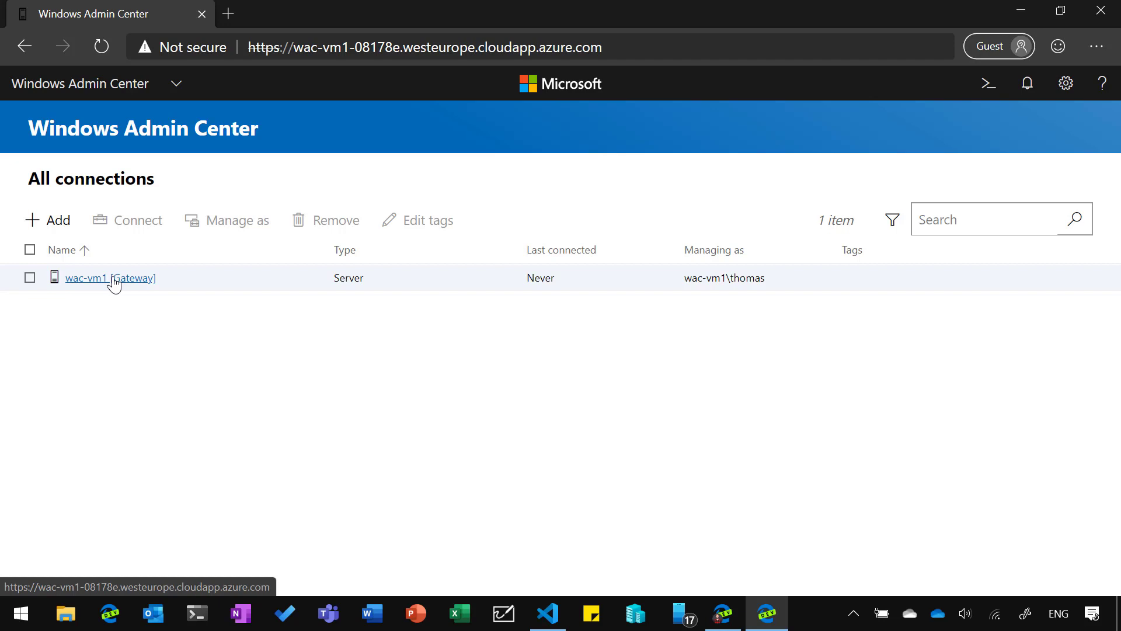
{"action": "left_click", "coordinate": [110, 278]}
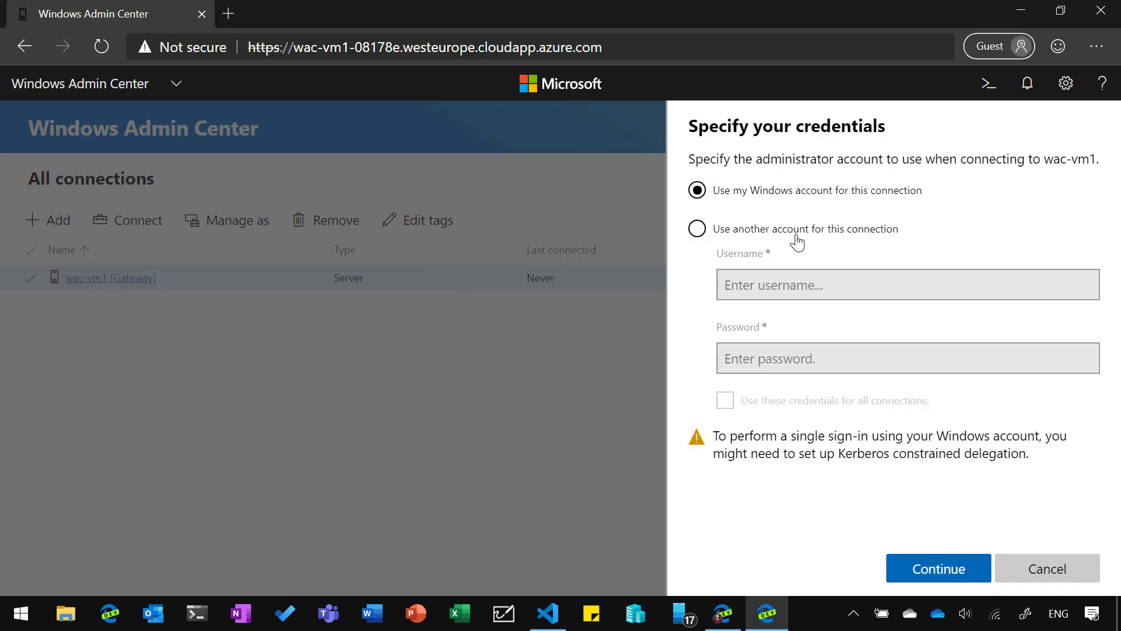
{"action": "type", "text": "thomas"}
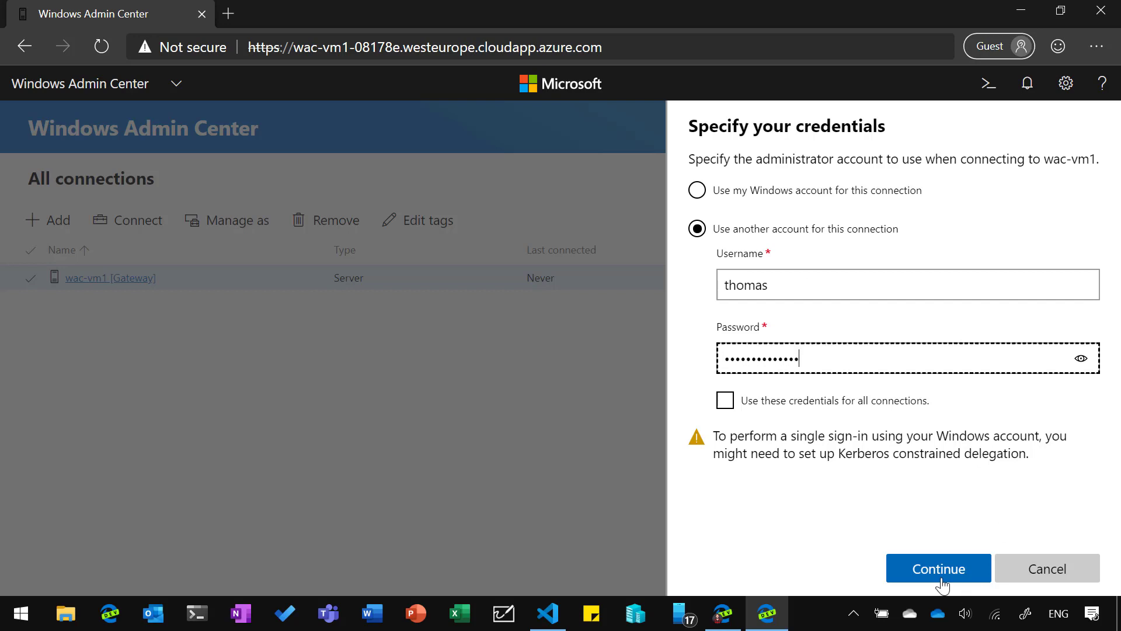
{"action": "left_click", "coordinate": [938, 567]}
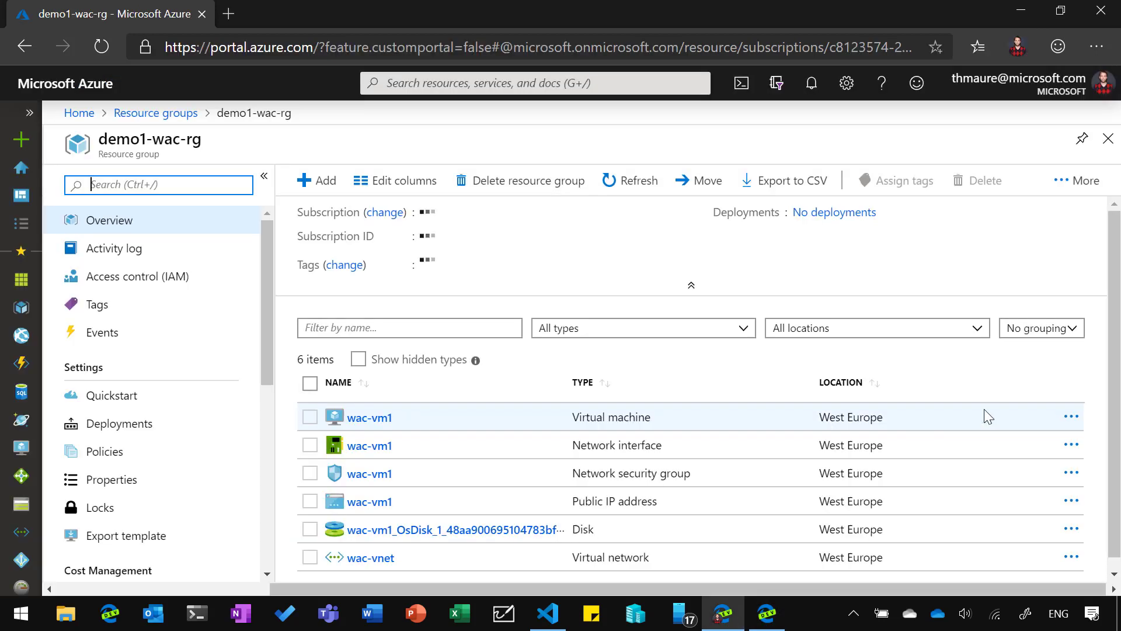
- Review the demo1-wac-rg resource list and open the wac-vm1 virtual machine overview
{"action": "scroll", "scroll_direction": "down", "scroll_amount": 3}
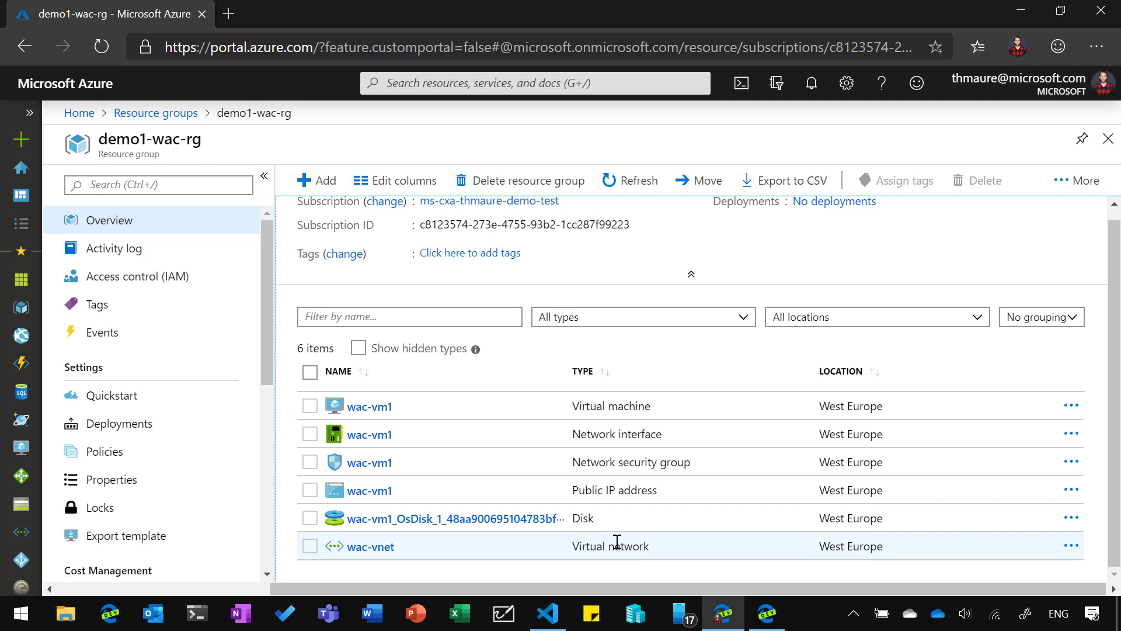
{"action": "mouse_move", "coordinate": [411, 415]}
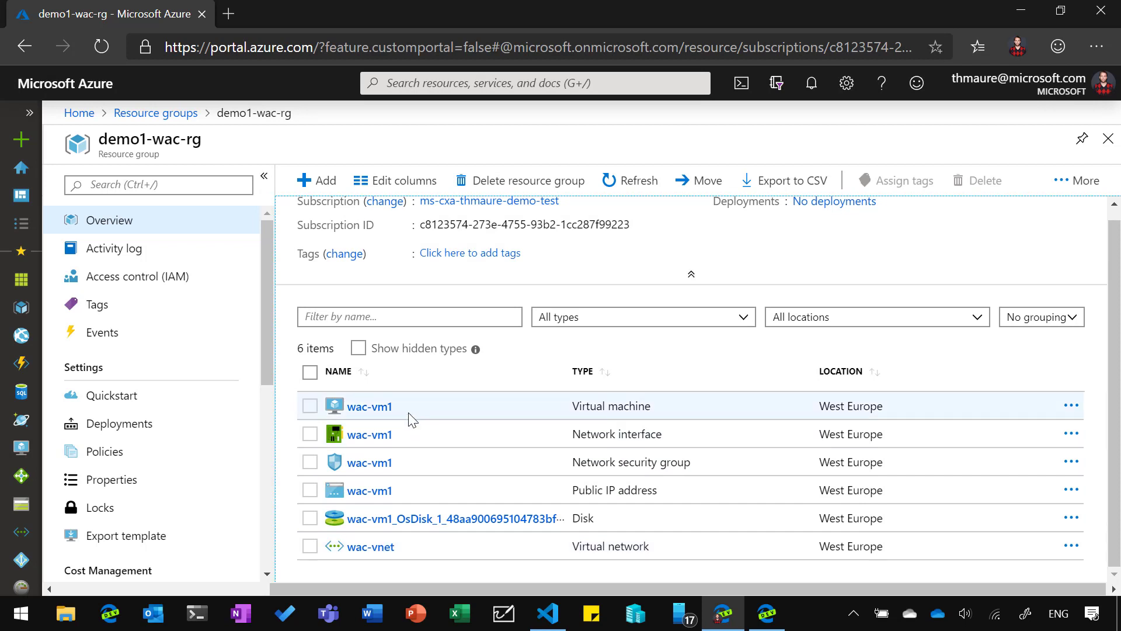
{"action": "left_click", "coordinate": [370, 406]}
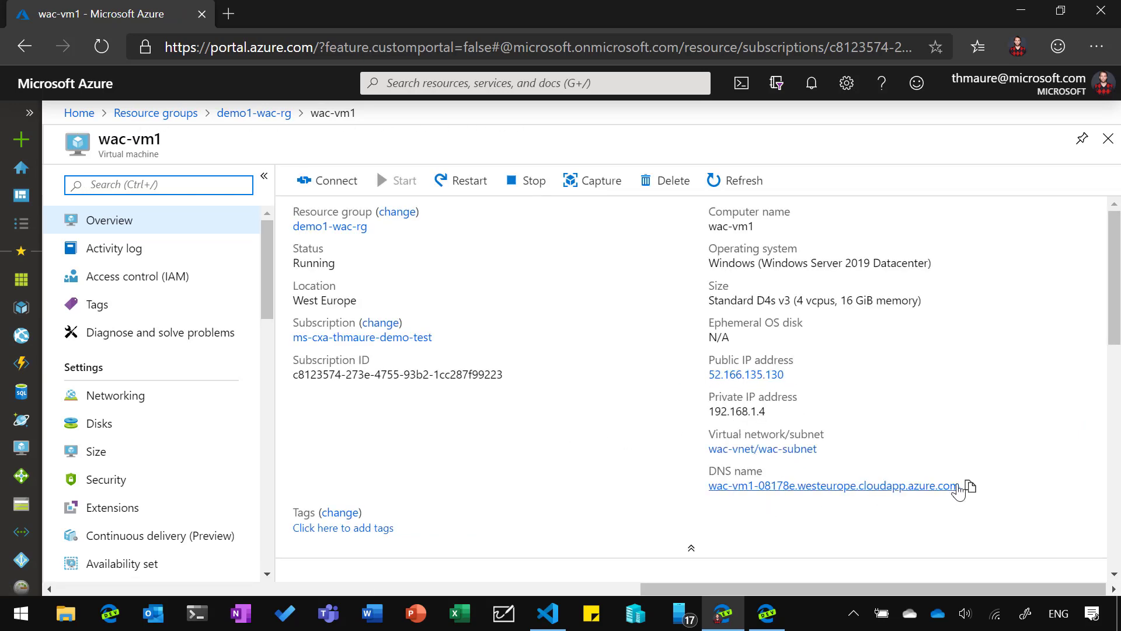
{"action": "mouse_move", "coordinate": [970, 489]}
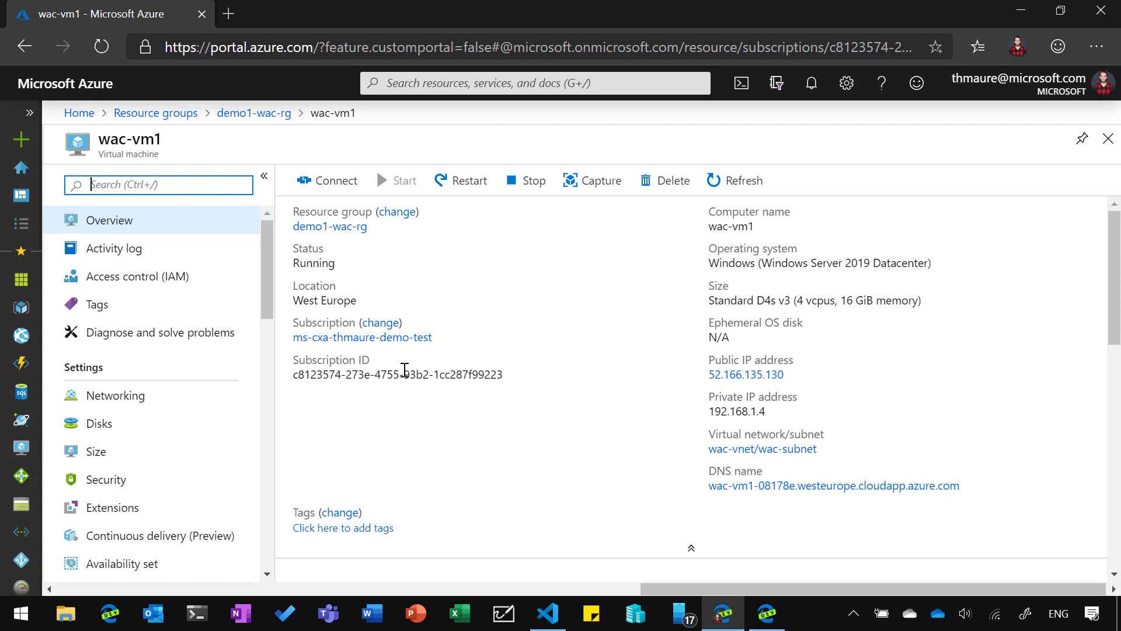
- Show wac-vm1's Networking inbound rules allowing ports 443 and 5986
{"action": "left_click", "coordinate": [115, 395]}
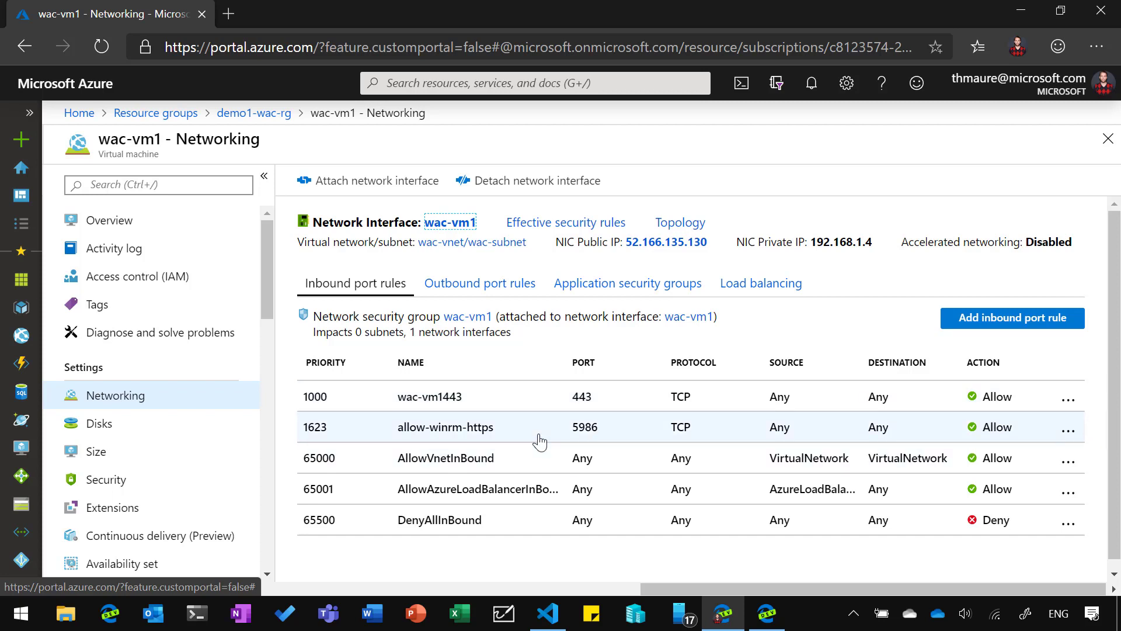
{"action": "mouse_move", "coordinate": [547, 437]}
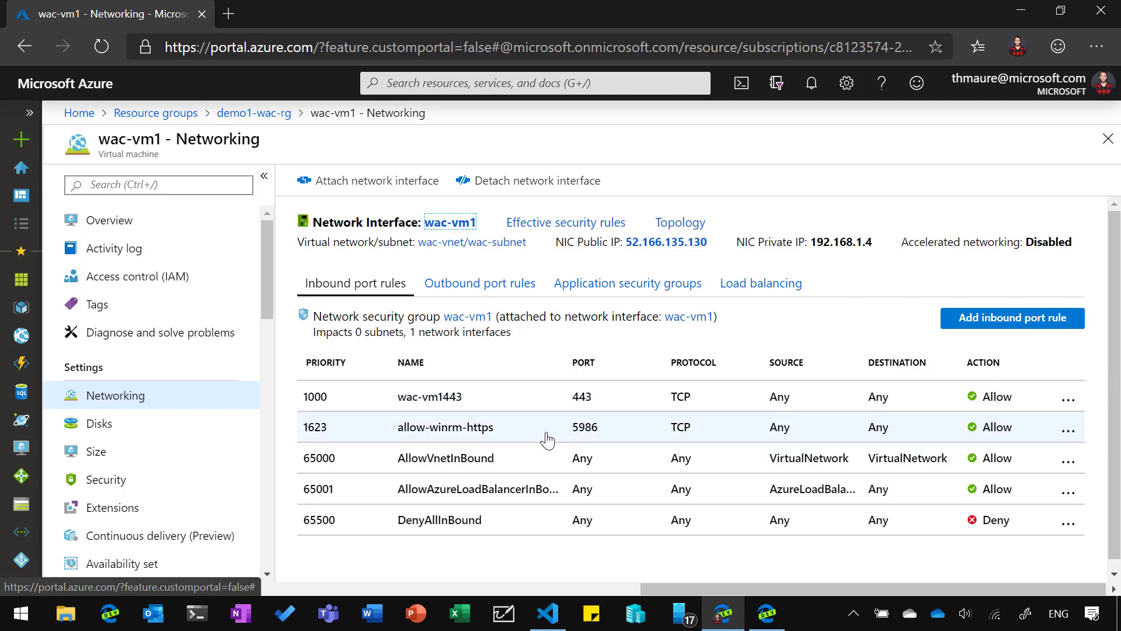
{"action": "mouse_move", "coordinate": [762, 455]}
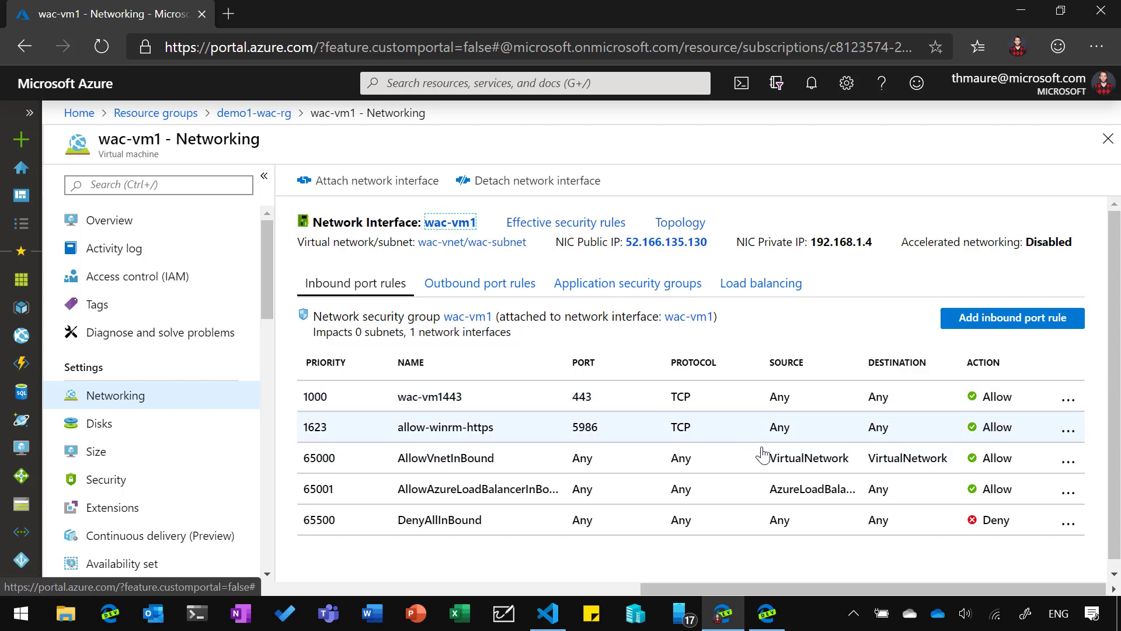